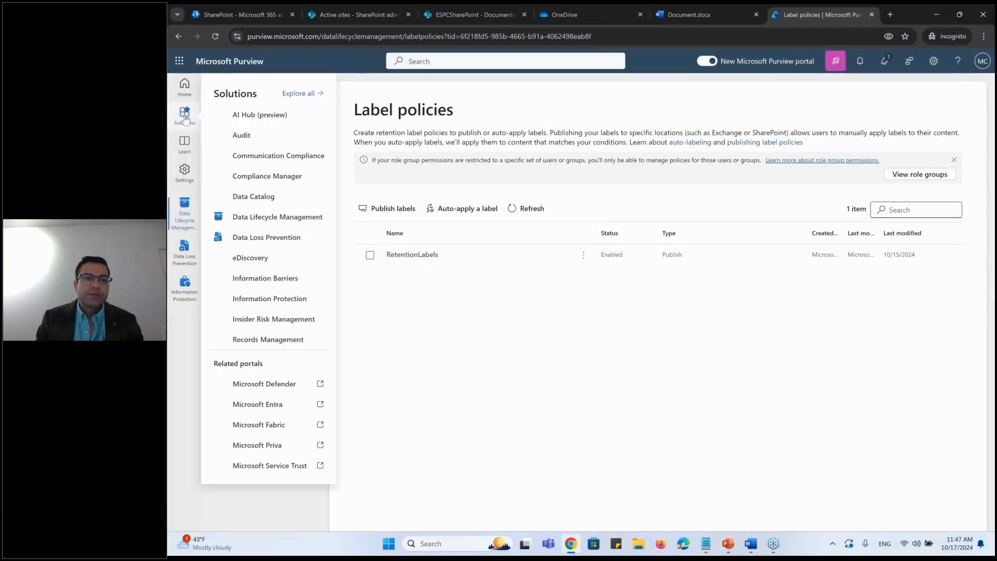
{"action": "mouse_move", "coordinate": [273, 339]}
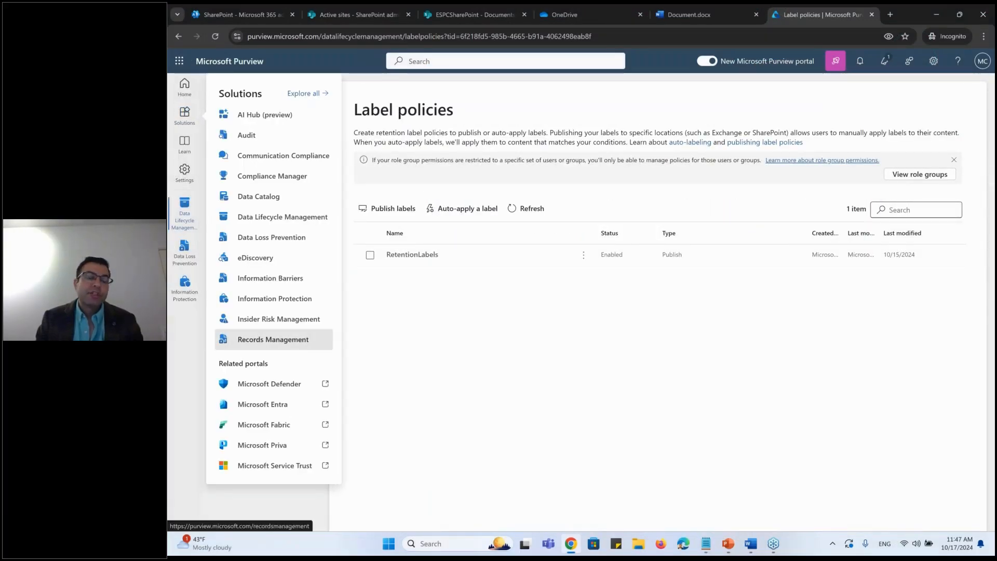
Step: Go to Records Management > Policies > File plan to list the six existing retention labels
{"action": "left_click", "coordinate": [273, 339]}
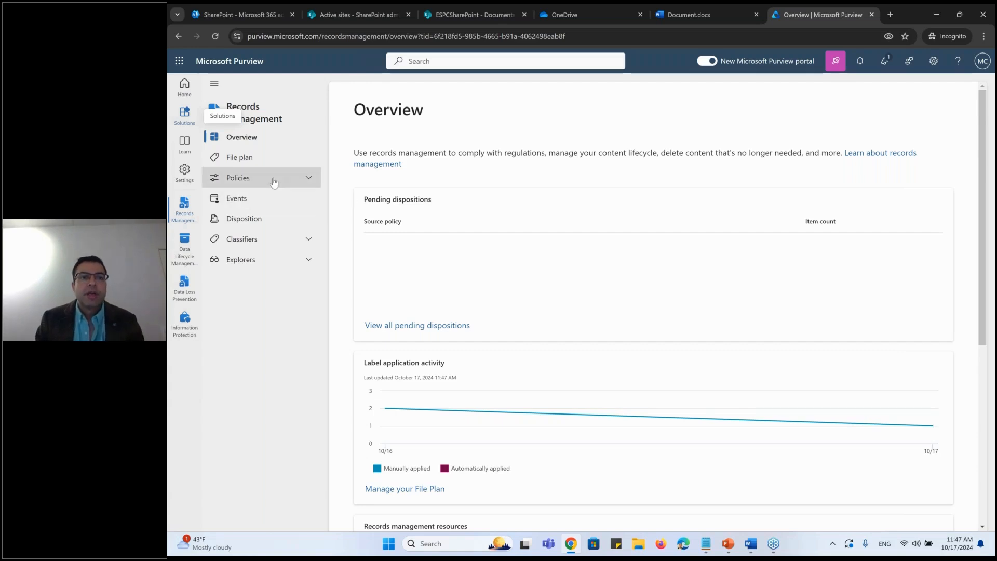
{"action": "left_click", "coordinate": [238, 178]}
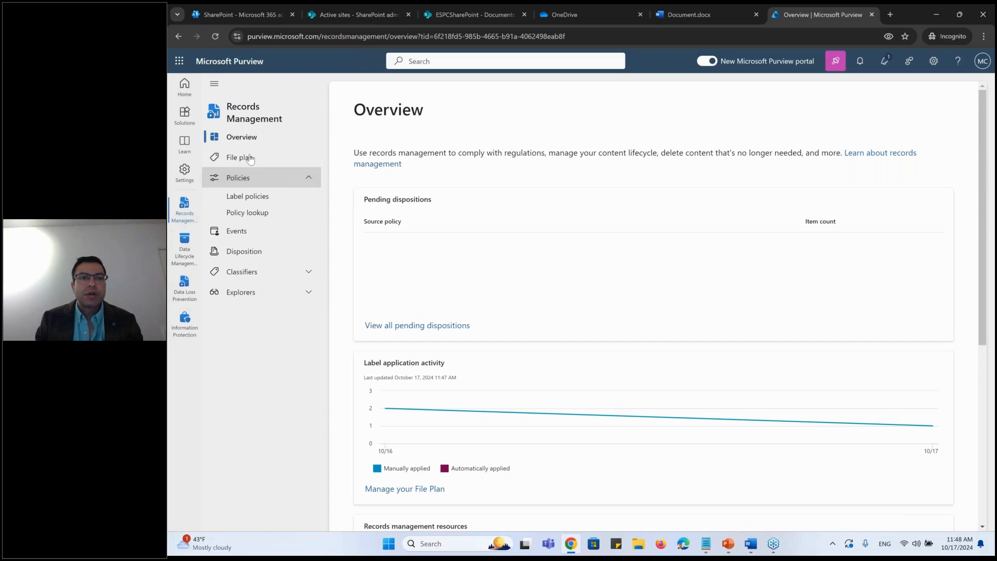
{"action": "left_click", "coordinate": [240, 157]}
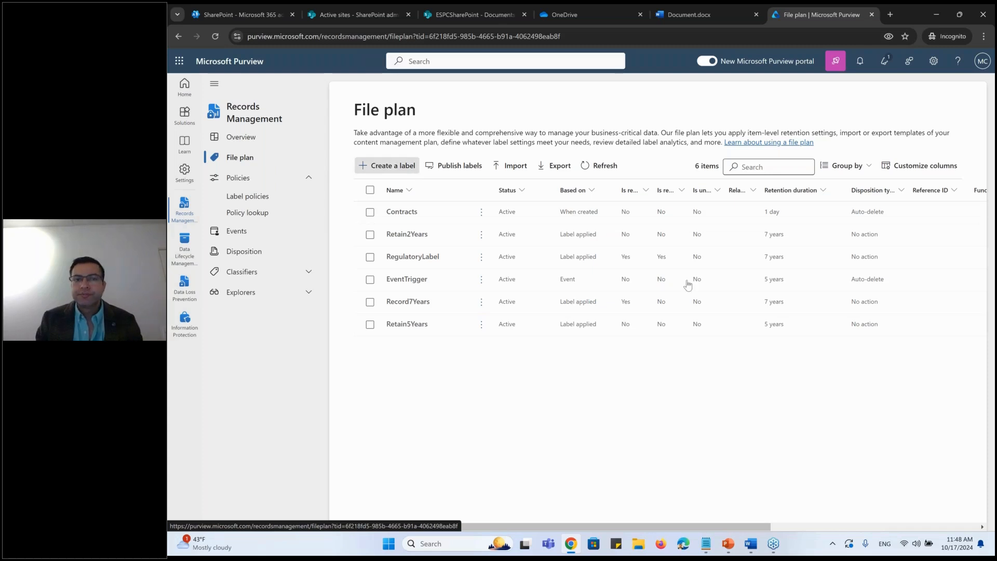
Step: Create a retention label named Recordfor5Years and advance past file plan descriptors to label settings
{"action": "left_click", "coordinate": [392, 165]}
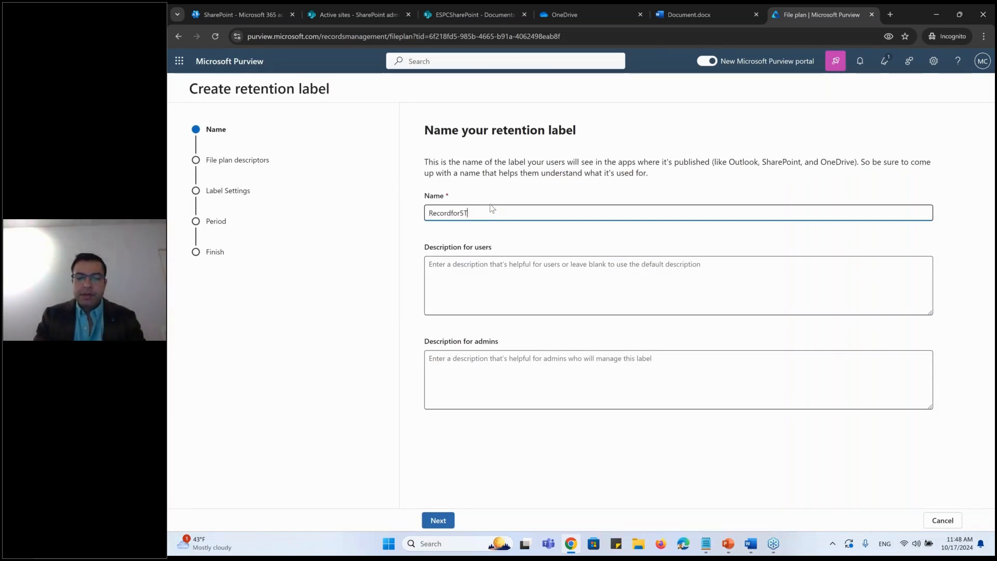
{"action": "type", "text": "Years"}
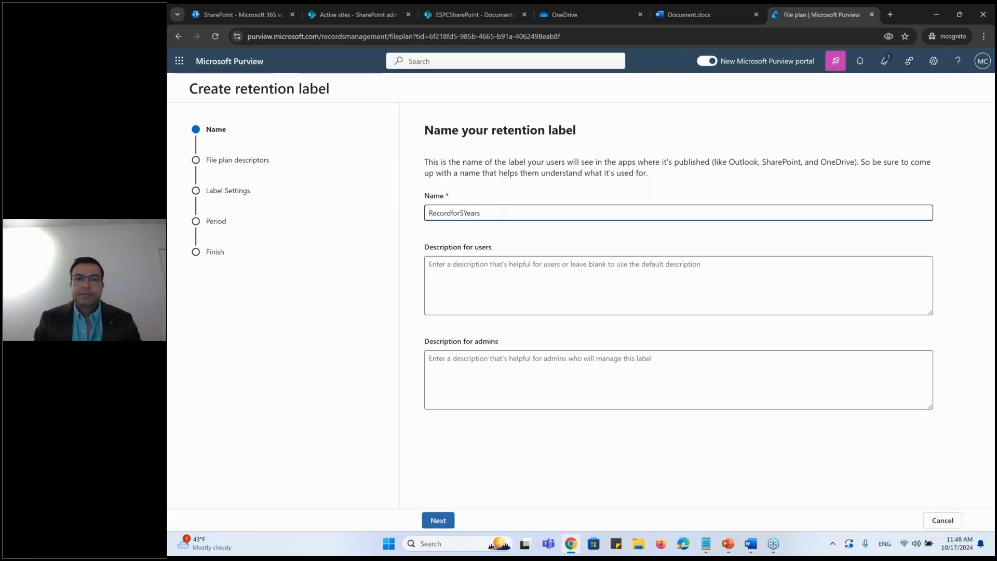
{"action": "left_click", "coordinate": [437, 521]}
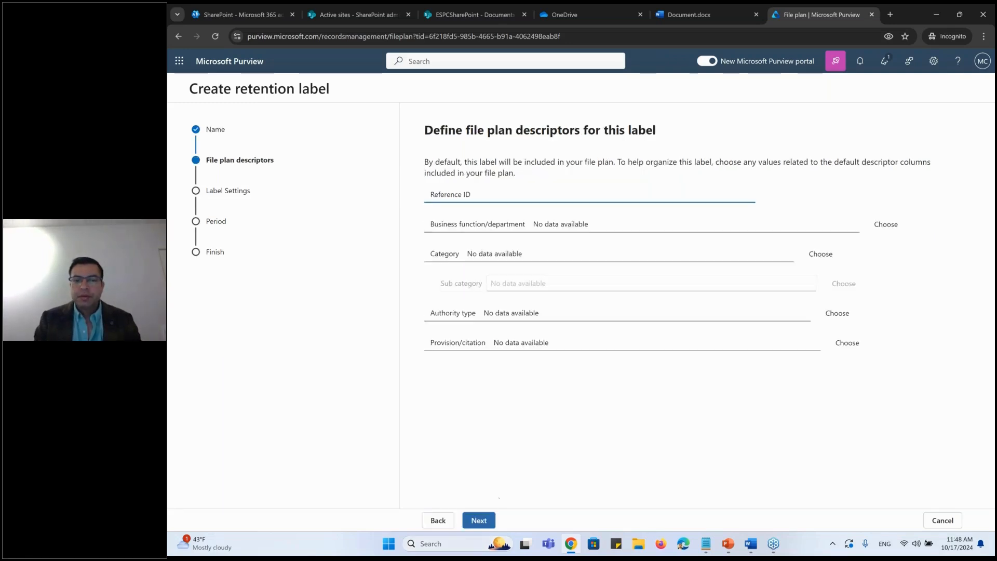
{"action": "left_click", "coordinate": [478, 521]}
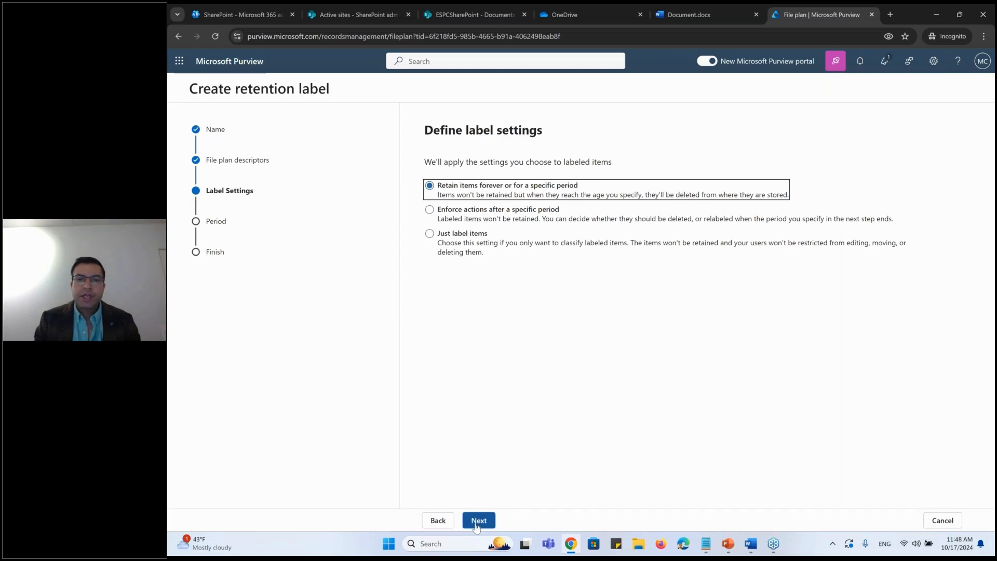
Step: Set retention to 5 years from creation and mark labeled items as a record
{"action": "left_click", "coordinate": [478, 521]}
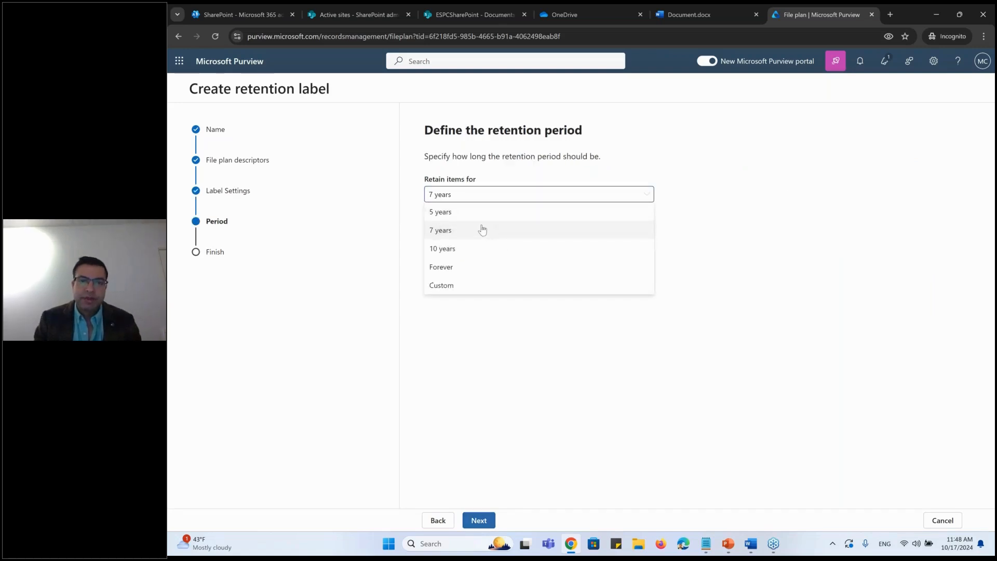
{"action": "left_click", "coordinate": [441, 211]}
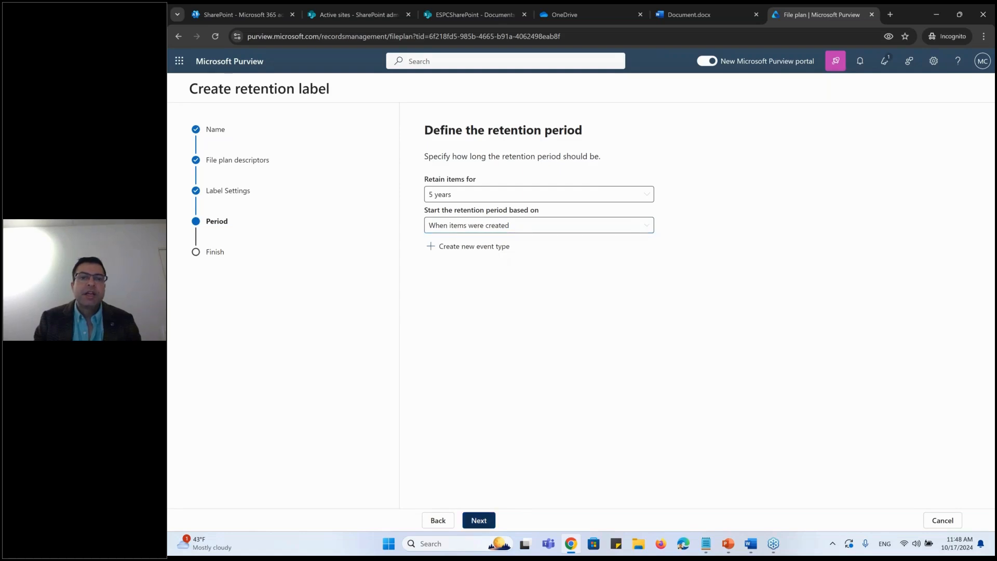
{"action": "left_click", "coordinate": [478, 521]}
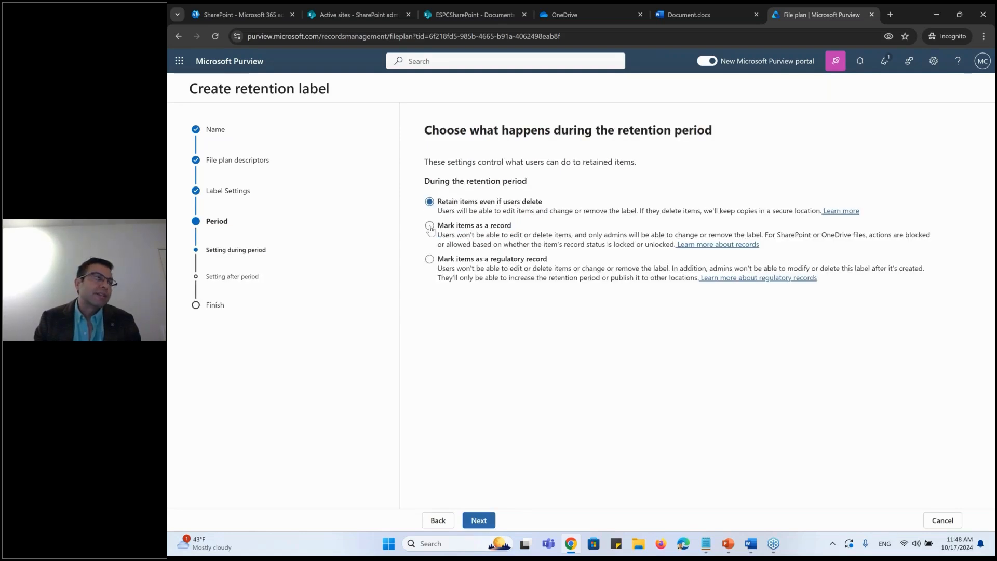
{"action": "left_click", "coordinate": [429, 226]}
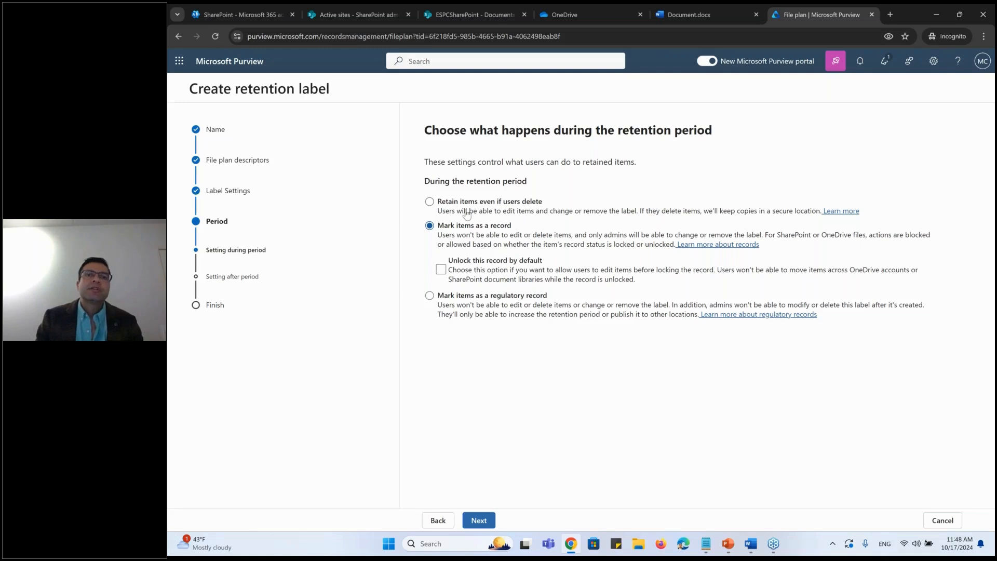
{"action": "mouse_move", "coordinate": [486, 255]}
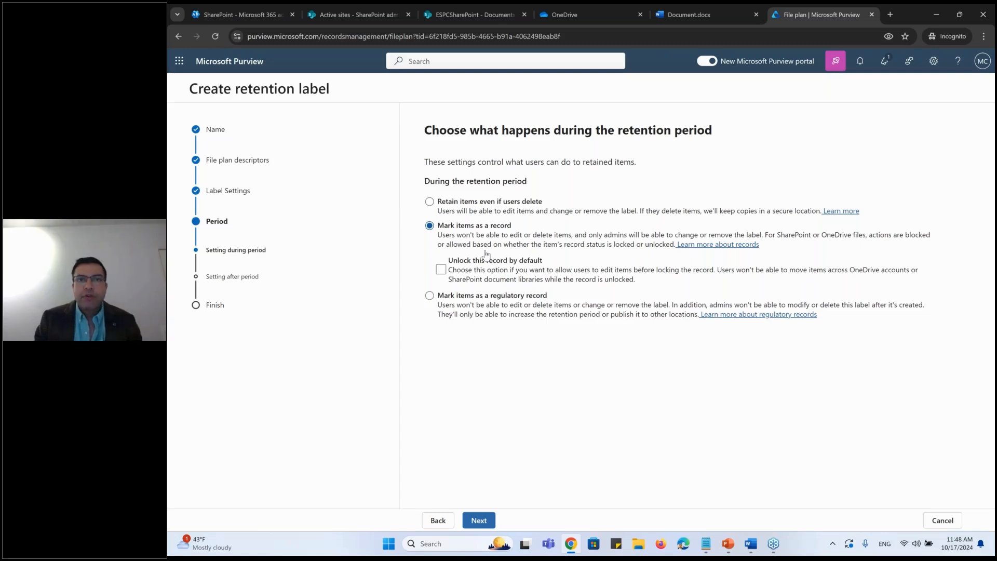
Step: In the ESPCSharePoint Documents library, start a new blank Word document
{"action": "left_click", "coordinate": [470, 13]}
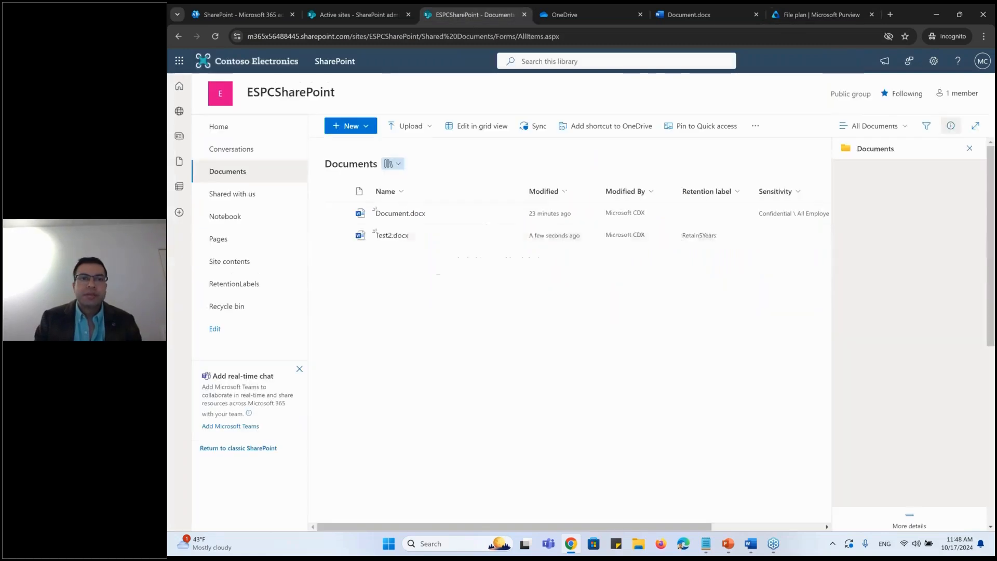
{"action": "left_click", "coordinate": [350, 125]}
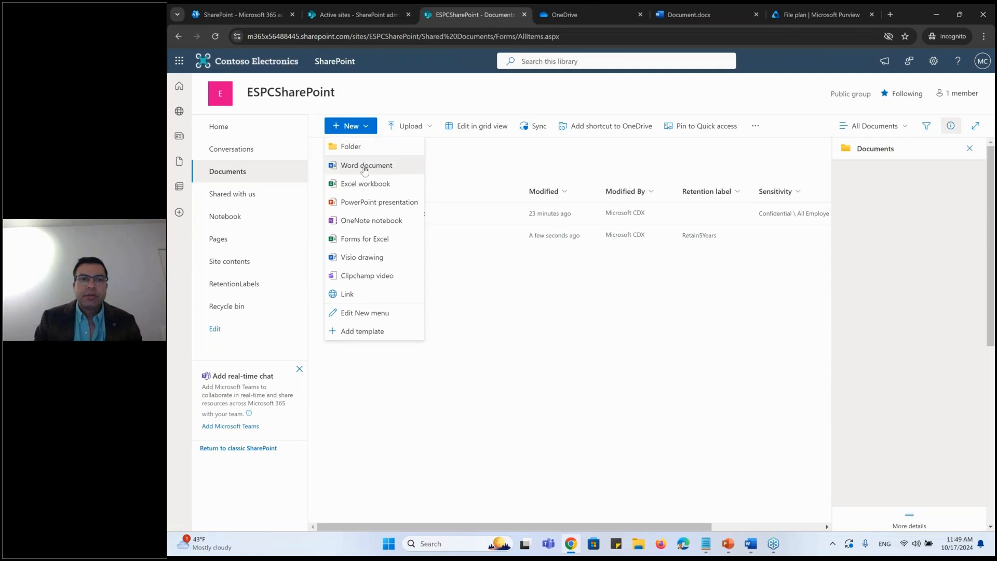
{"action": "left_click", "coordinate": [367, 165]}
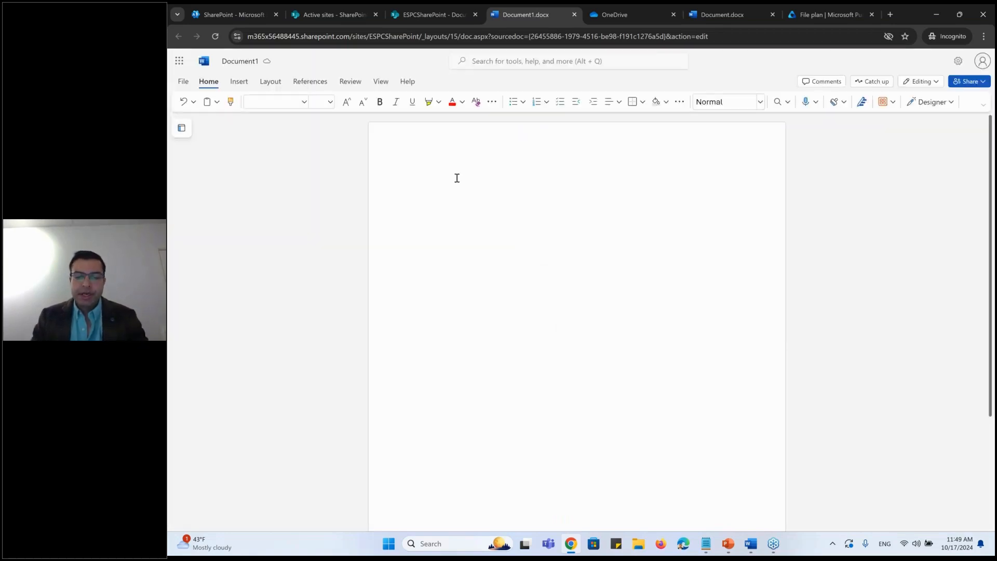
Step: Write 'Record' in the document so it saves as Record.docx, then return to the library
{"action": "type", "text": "Record"}
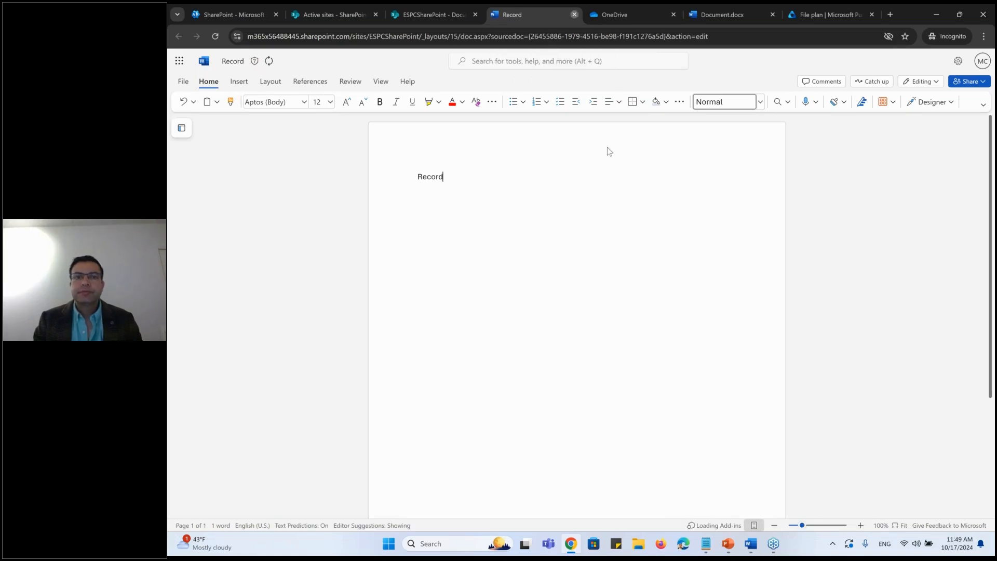
{"action": "left_click", "coordinate": [432, 14]}
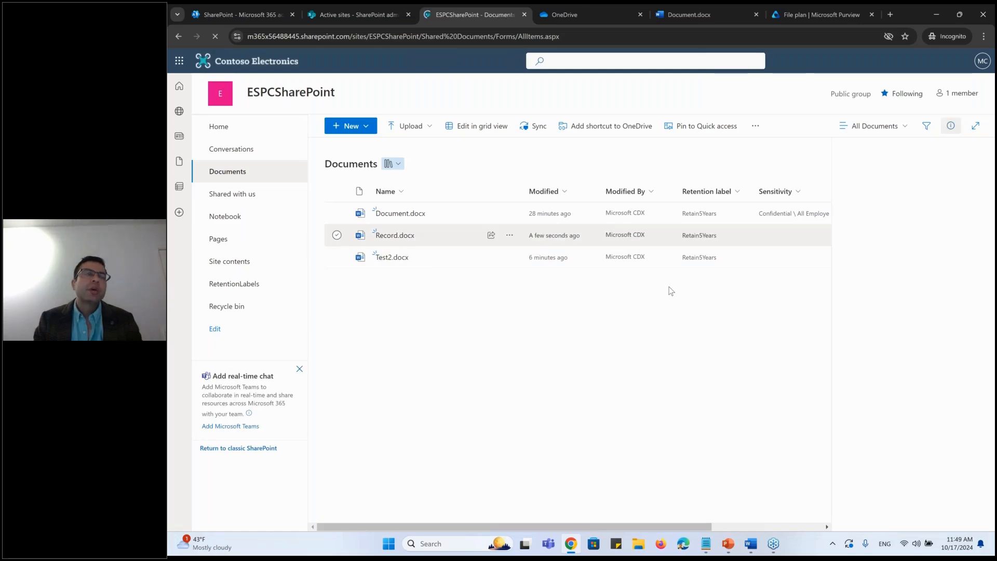
Step: Apply the Record7Years retention label to Record.docx from its details pane, replacing Retain5Years
{"action": "left_click", "coordinate": [337, 235]}
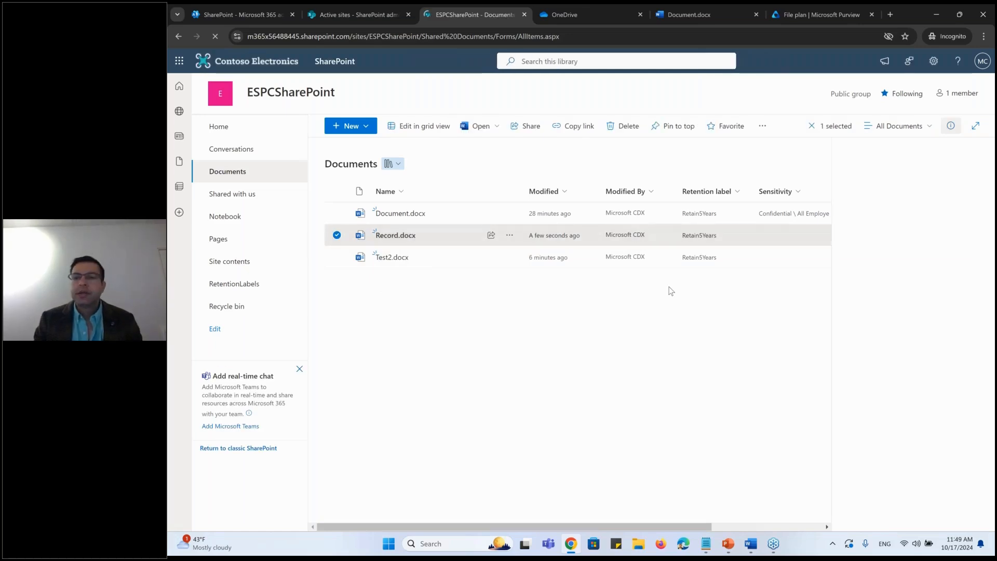
{"action": "left_click", "coordinate": [951, 126]}
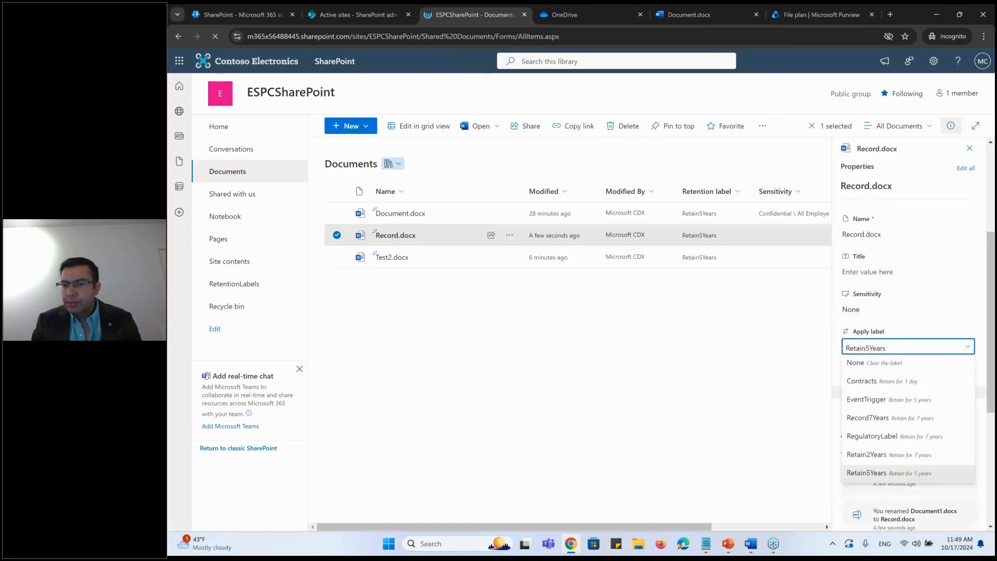
{"action": "left_click", "coordinate": [867, 418]}
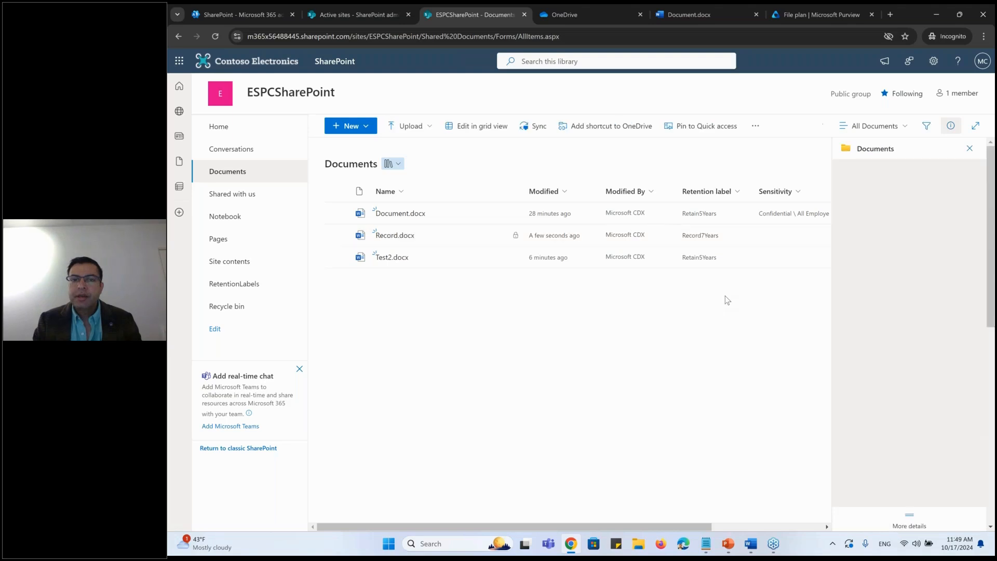
{"action": "mouse_move", "coordinate": [483, 242]}
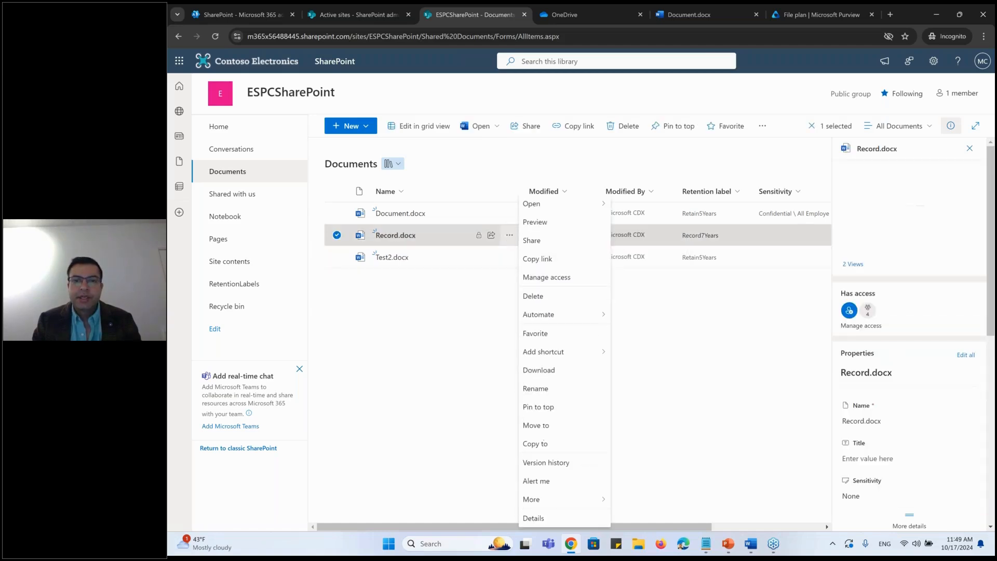
{"action": "left_click", "coordinate": [533, 296]}
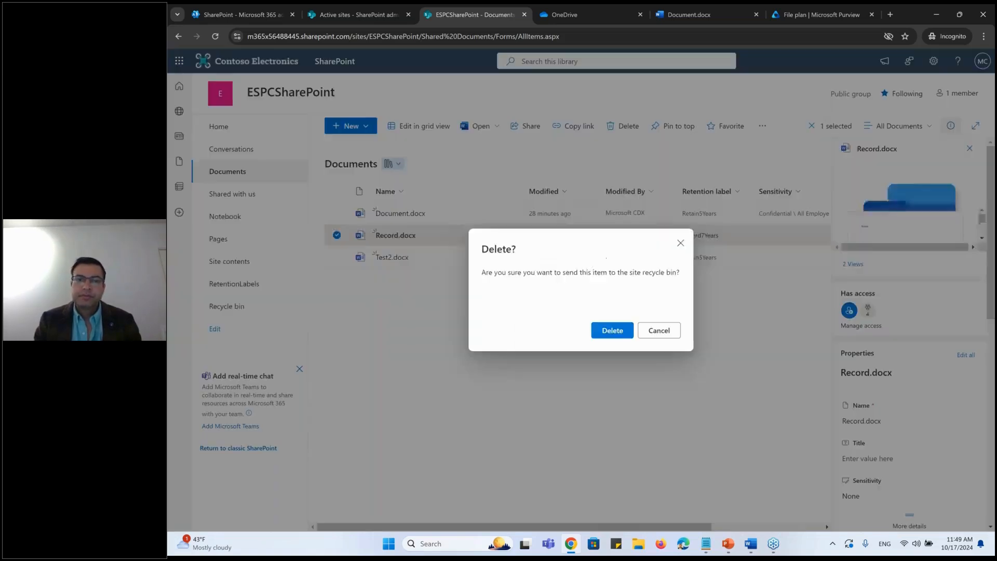
{"action": "left_click", "coordinate": [611, 331]}
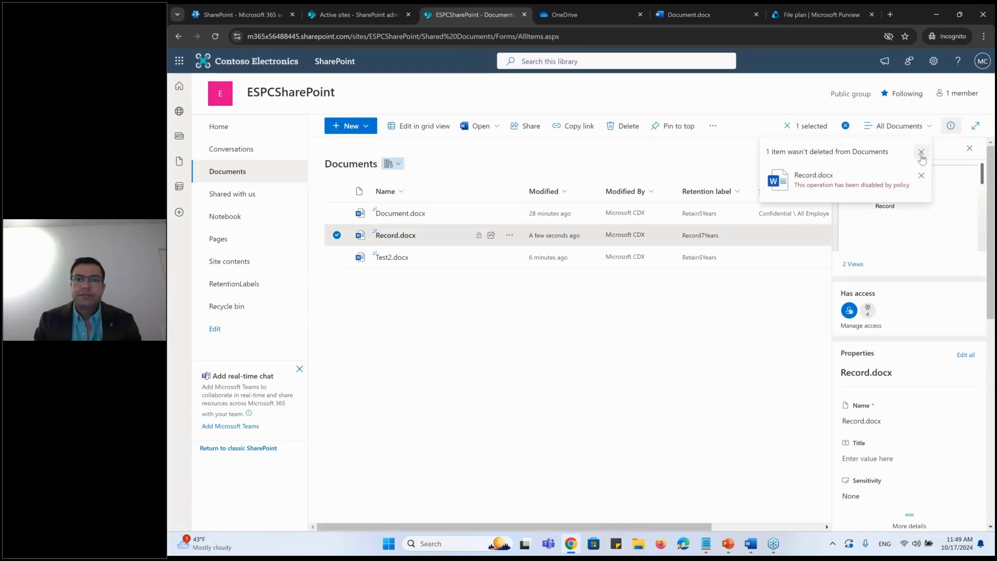
{"action": "left_click", "coordinate": [921, 153]}
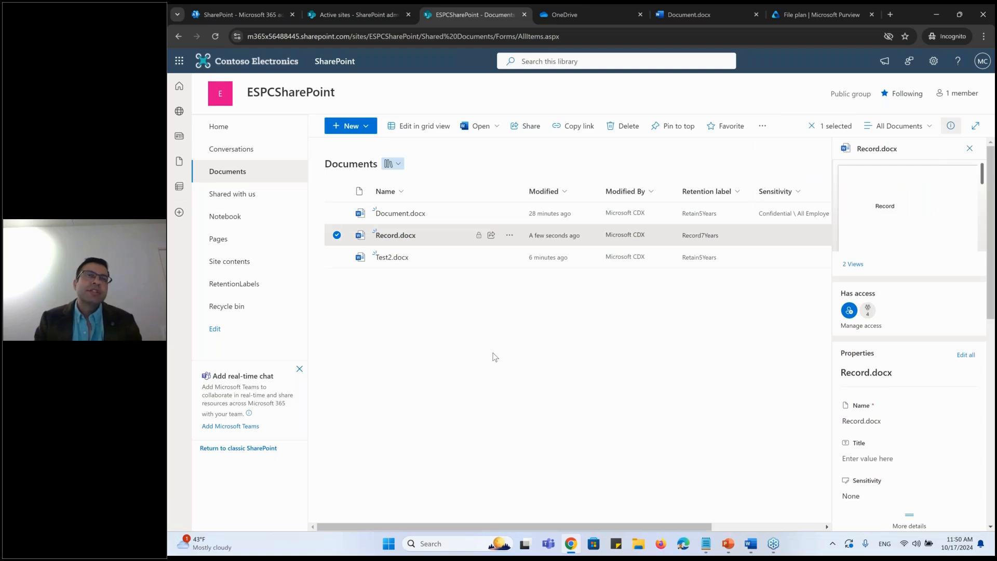
{"action": "mouse_move", "coordinate": [392, 267]}
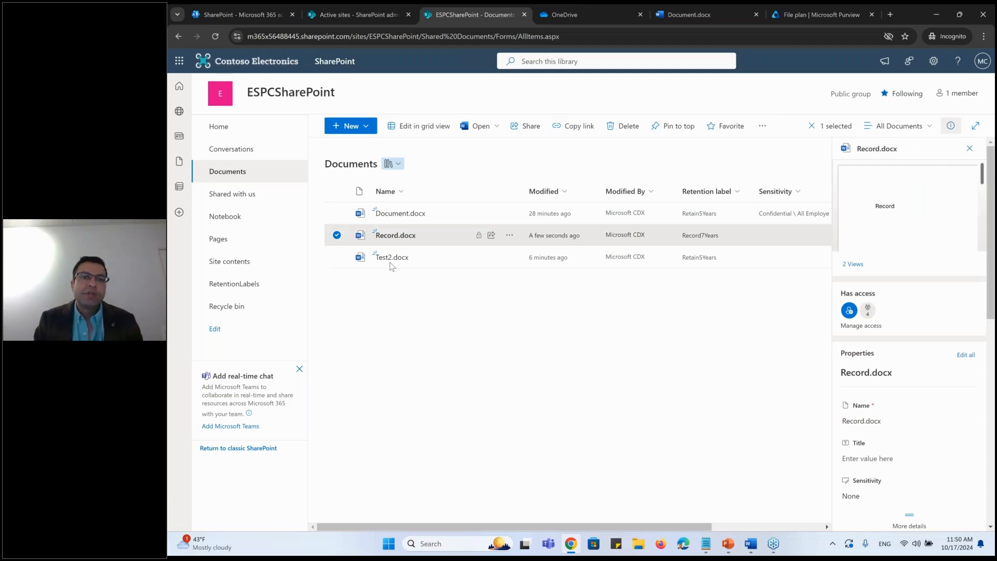
Step: Open Record.docx from the library in Word for the web
{"action": "left_click", "coordinate": [395, 234]}
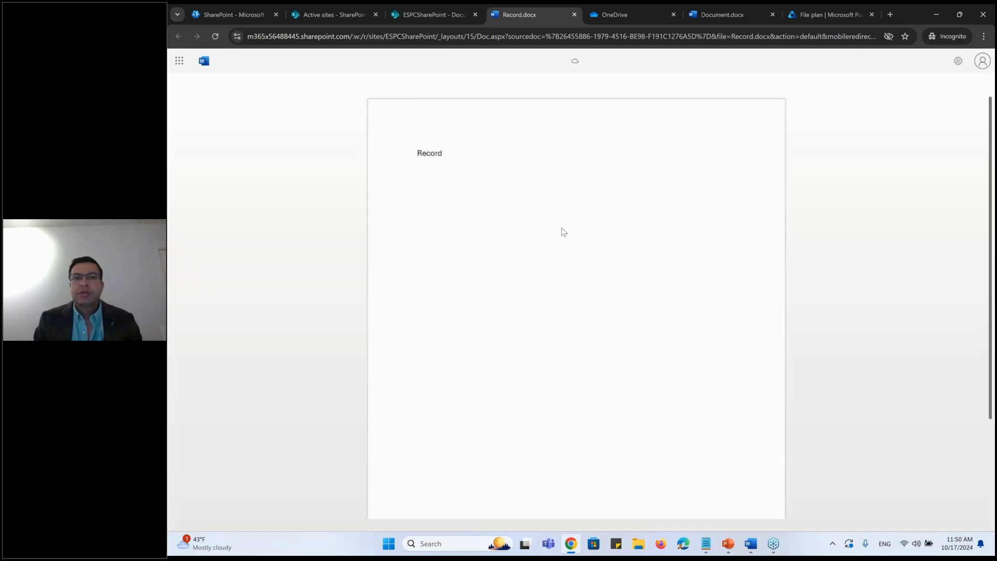
{"action": "mouse_move", "coordinate": [452, 154]}
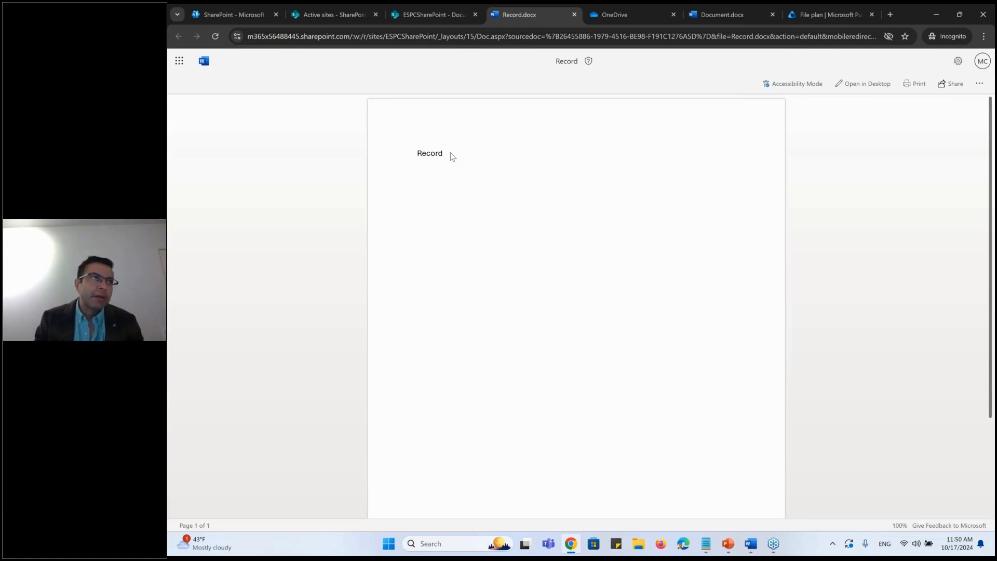
{"action": "mouse_move", "coordinate": [679, 274]}
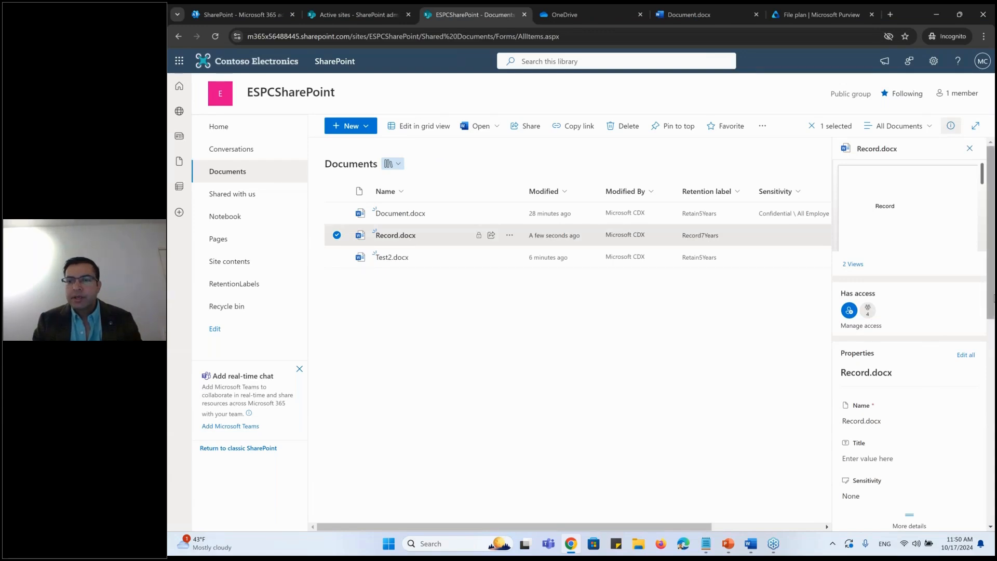
Step: Switch Record.docx's record status to Unlocked and reopen it for editing
{"action": "scroll", "scroll_direction": "down", "scroll_amount": 3}
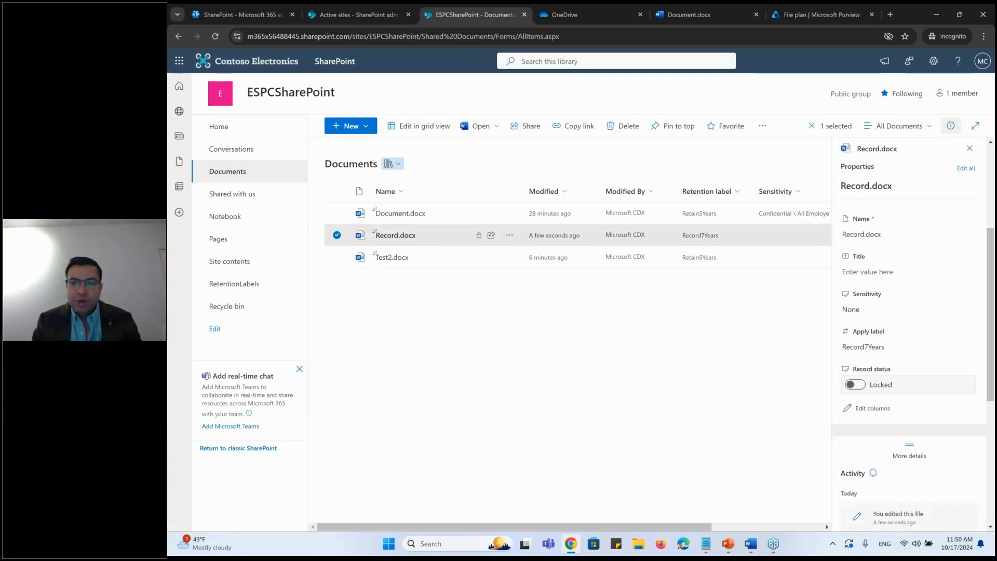
{"action": "left_click", "coordinate": [855, 384]}
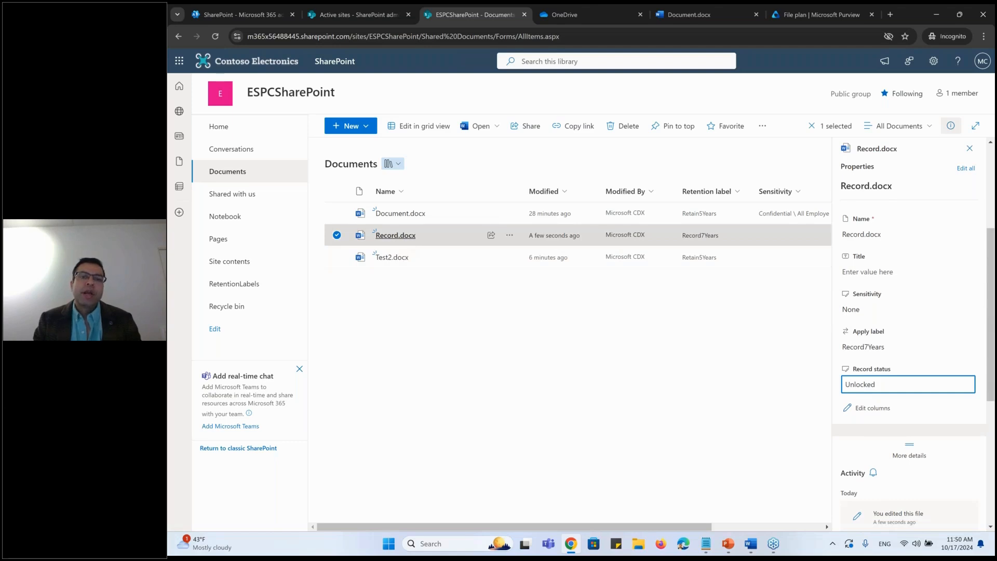
{"action": "left_click", "coordinate": [395, 235]}
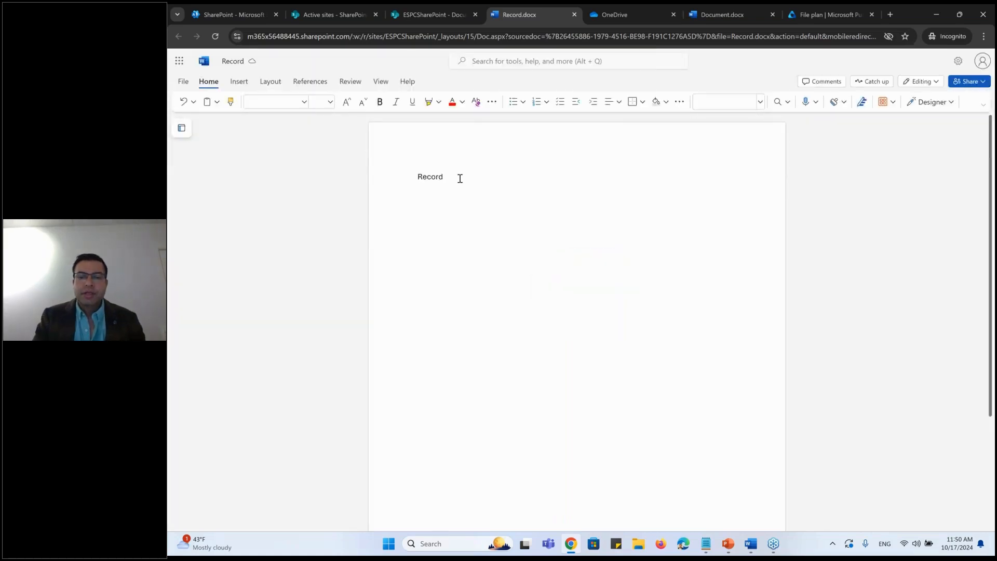
Step: Edit the line to read 'Record - change 1' and close the document back to the library
{"action": "left_click", "coordinate": [446, 176]}
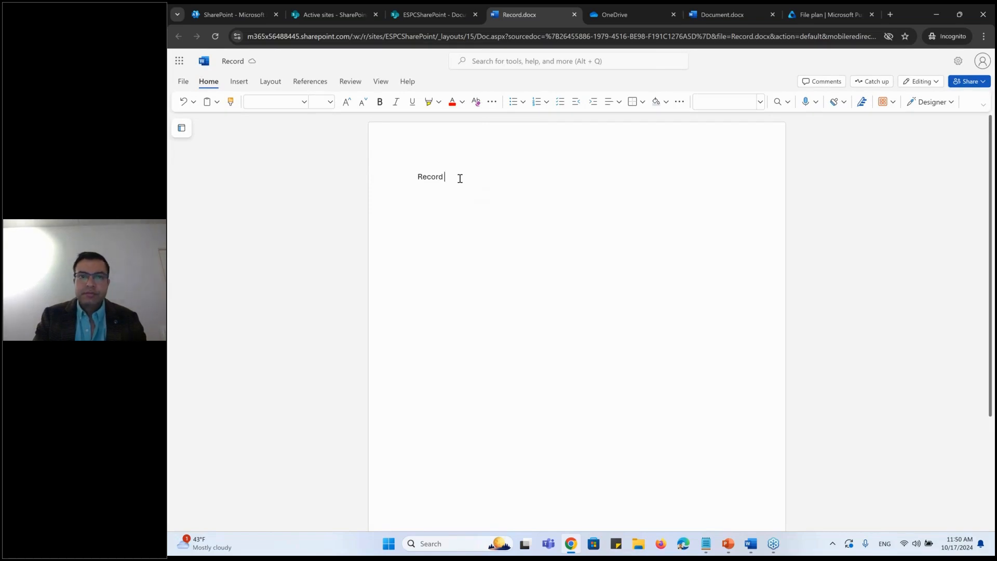
{"action": "type", "text": "- cha"}
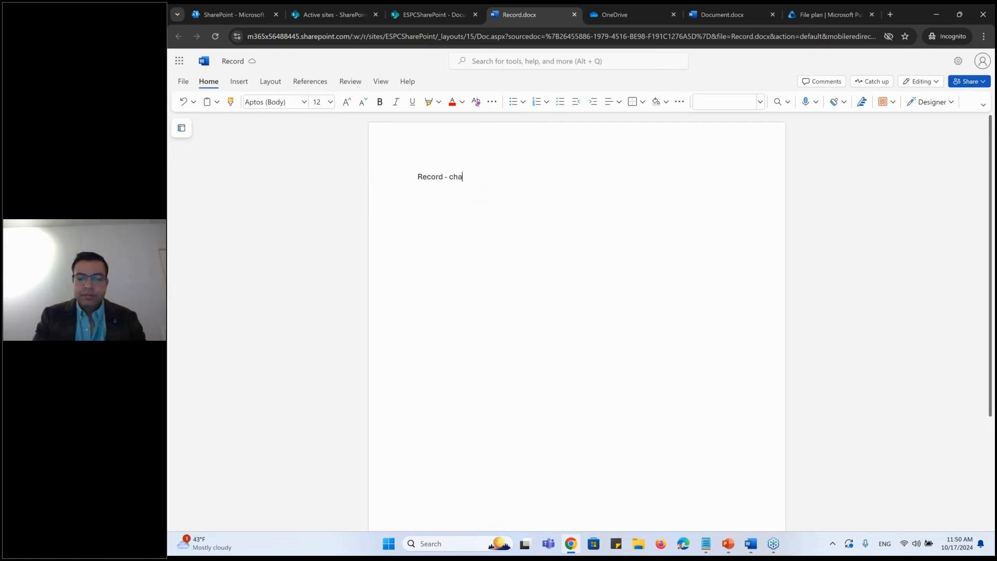
{"action": "type", "text": "nge 1"}
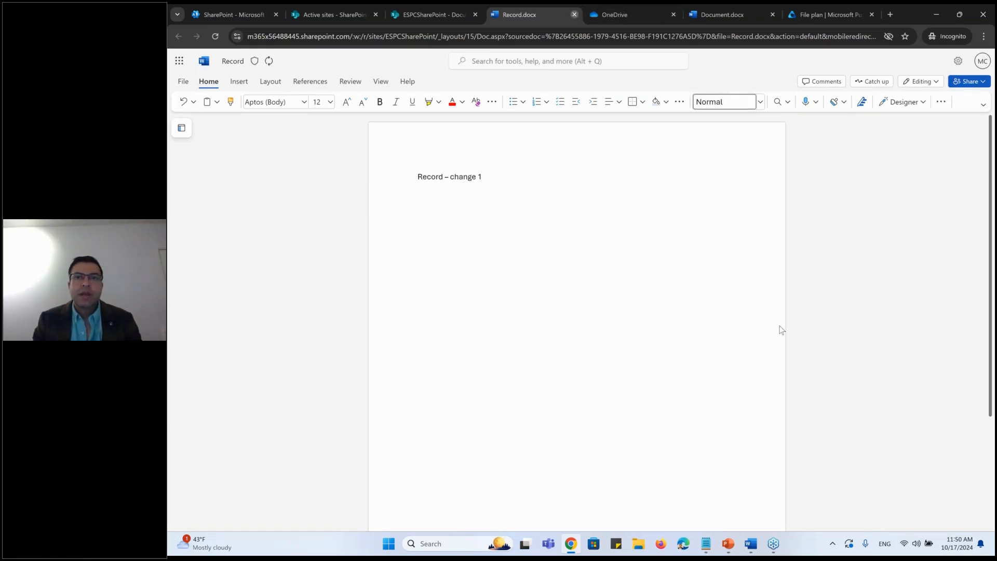
{"action": "left_click", "coordinate": [436, 13]}
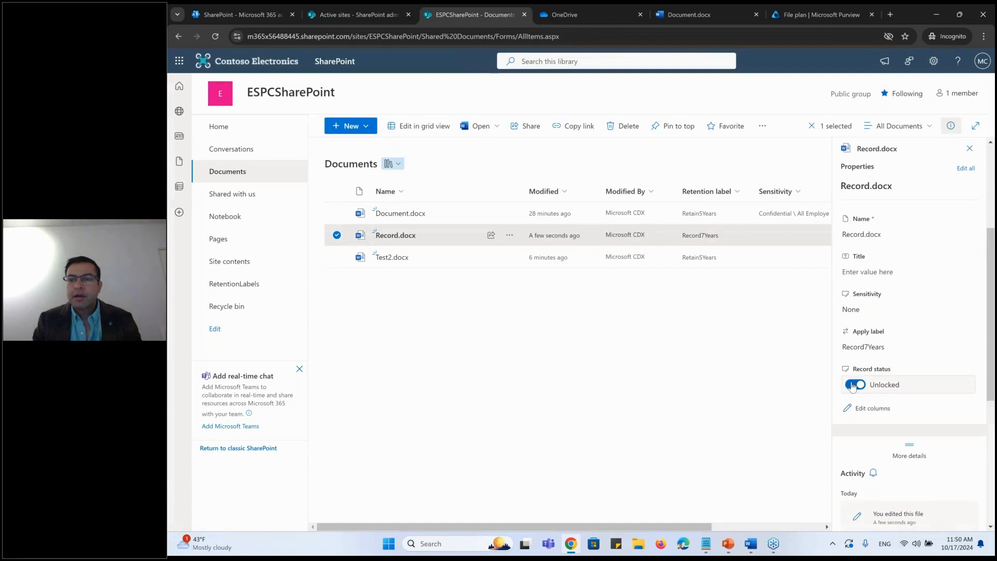
Step: Relock Record.docx, see unlocking fail with the file-in-use error, and leave it Locked
{"action": "left_click", "coordinate": [855, 385]}
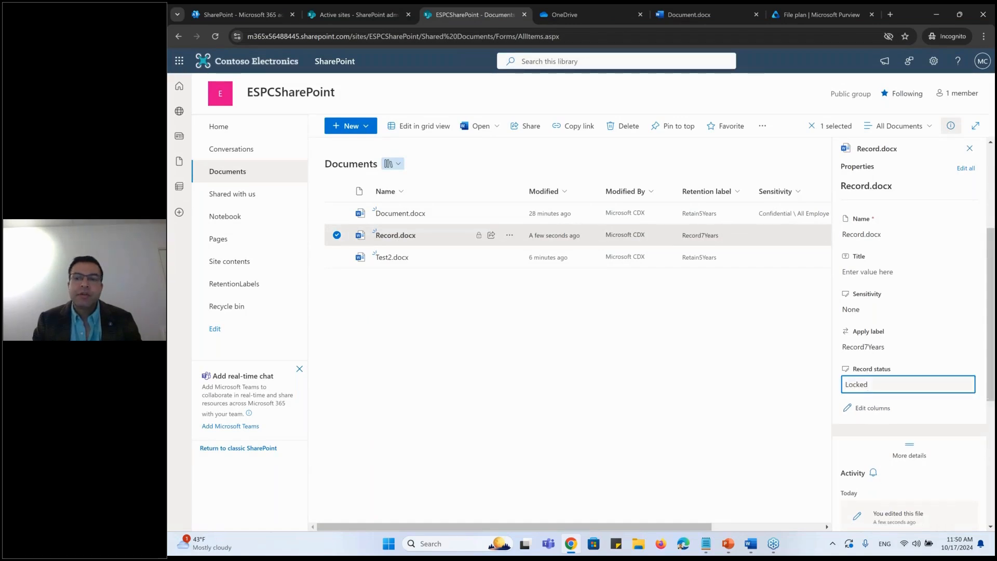
{"action": "left_click", "coordinate": [908, 385]}
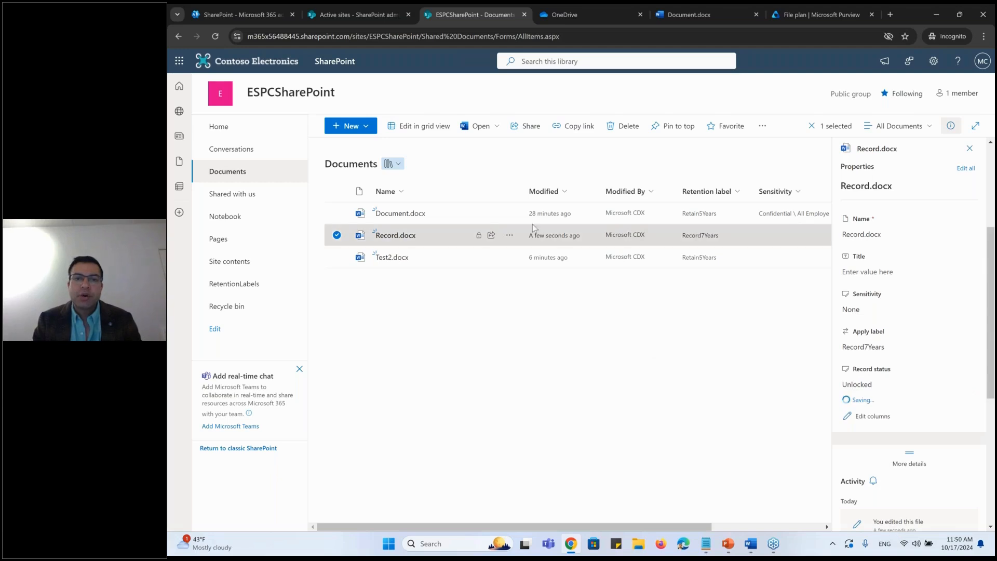
{"action": "left_click", "coordinate": [509, 235]}
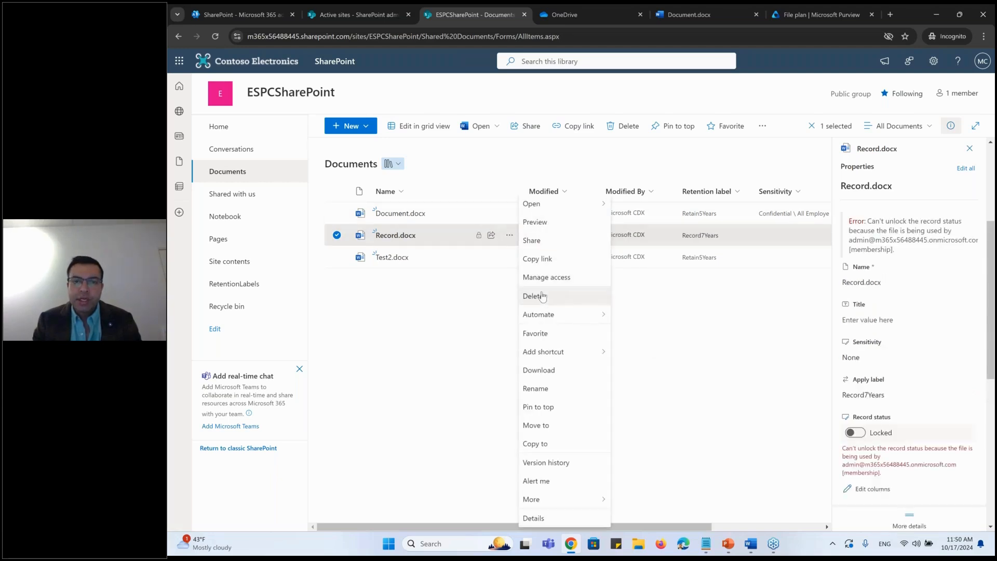
{"action": "mouse_move", "coordinate": [624, 327]}
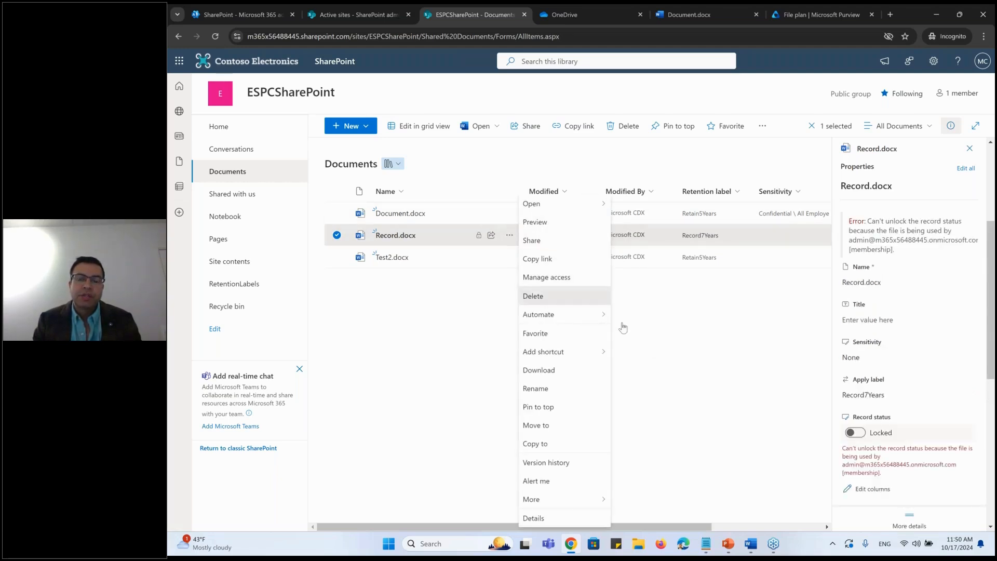
{"action": "left_click", "coordinate": [533, 296]}
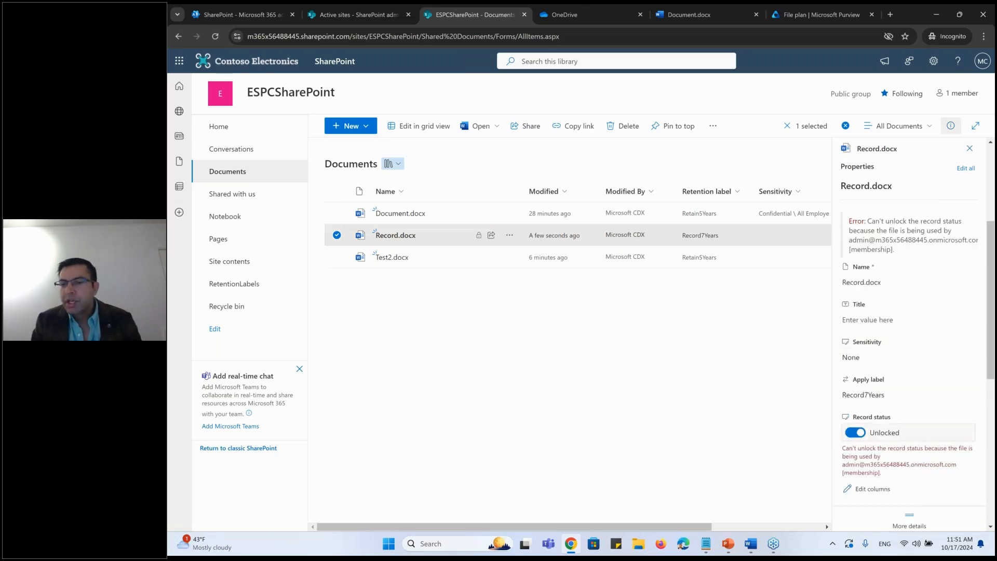
{"action": "left_click", "coordinate": [855, 432]}
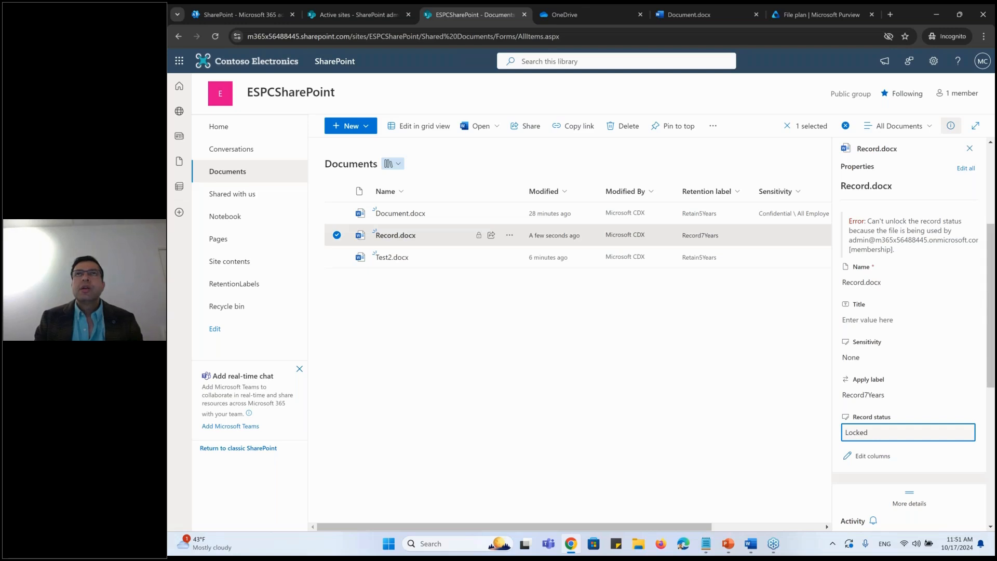
{"action": "mouse_move", "coordinate": [624, 352]}
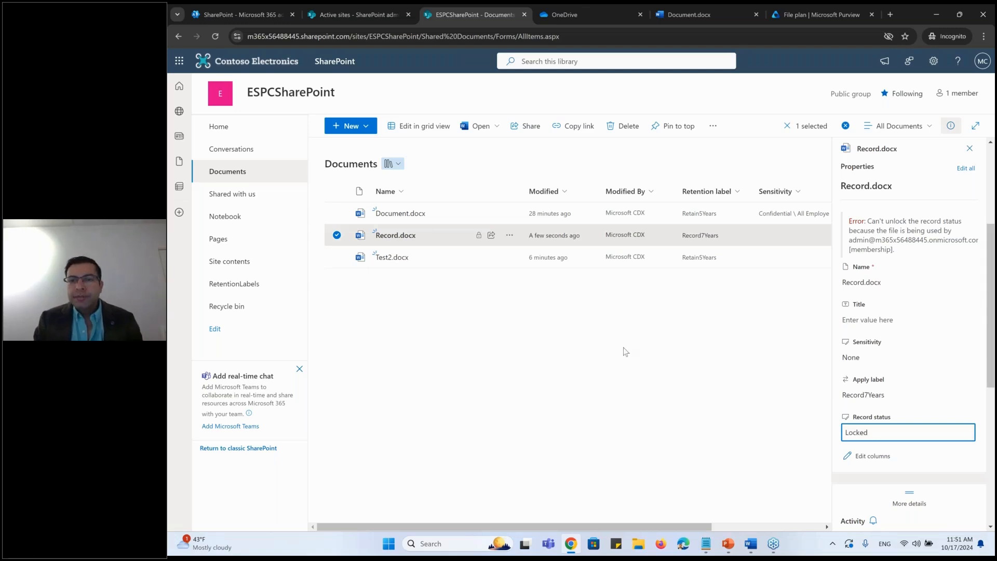
{"action": "mouse_move", "coordinate": [730, 308]}
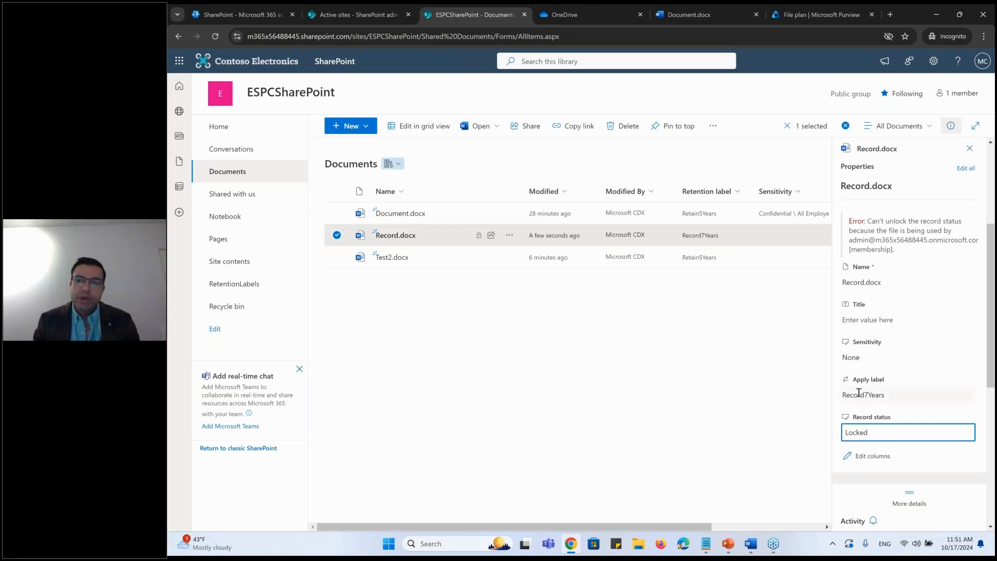
Step: Relabel Record.docx as Retain5Years, then delete it from the Documents library
{"action": "left_click", "coordinate": [907, 394]}
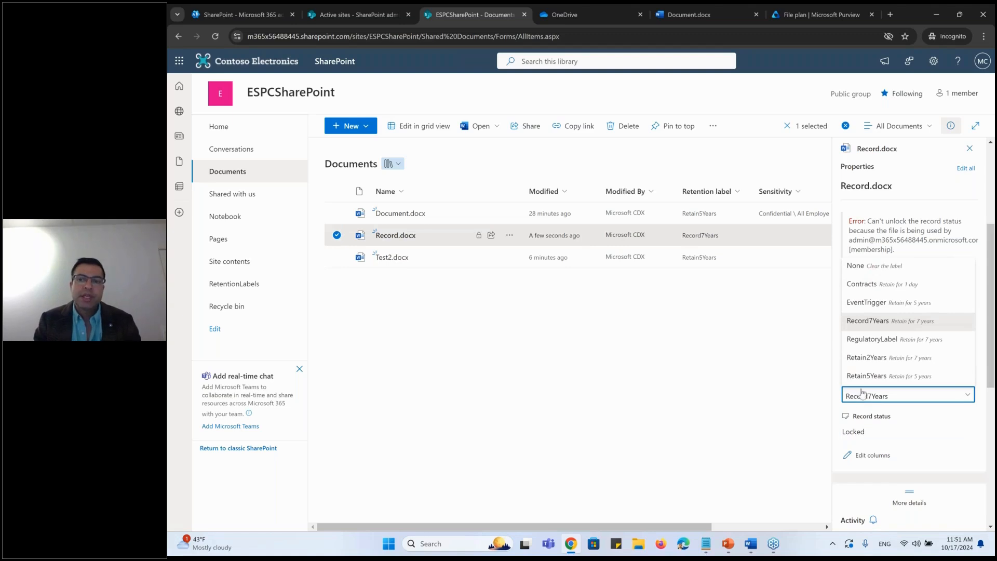
{"action": "left_click", "coordinate": [867, 376]}
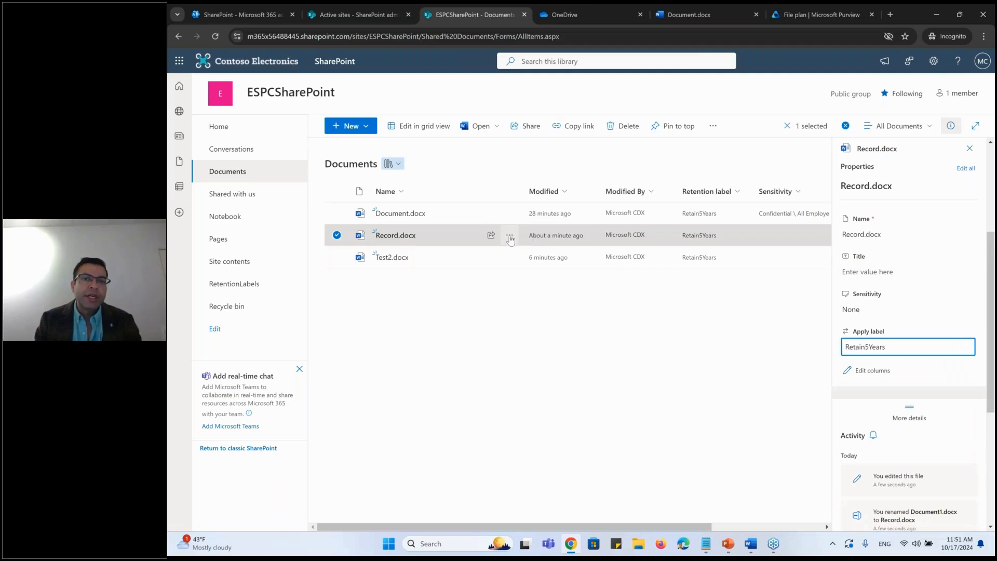
{"action": "left_click", "coordinate": [510, 235]}
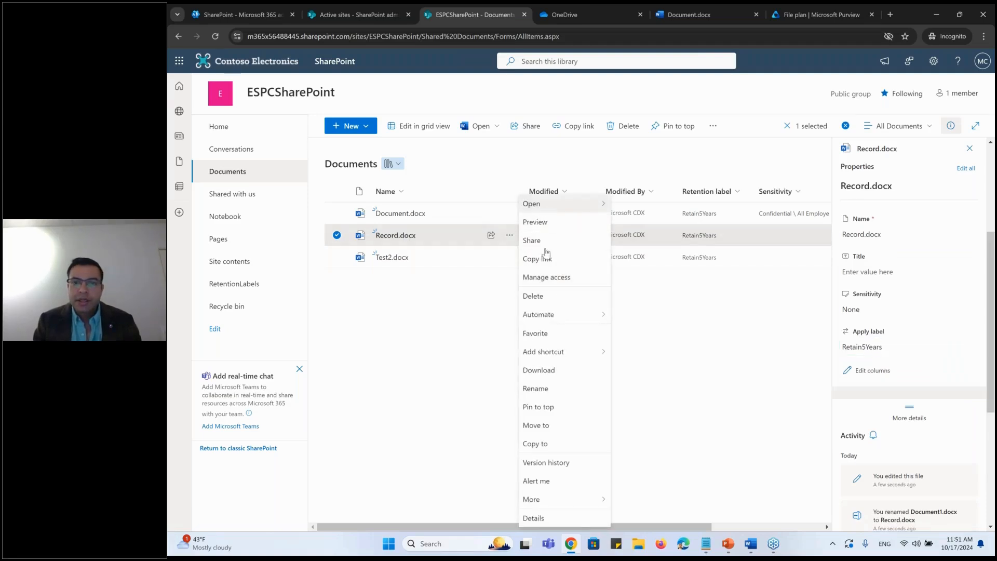
{"action": "mouse_move", "coordinate": [533, 296]}
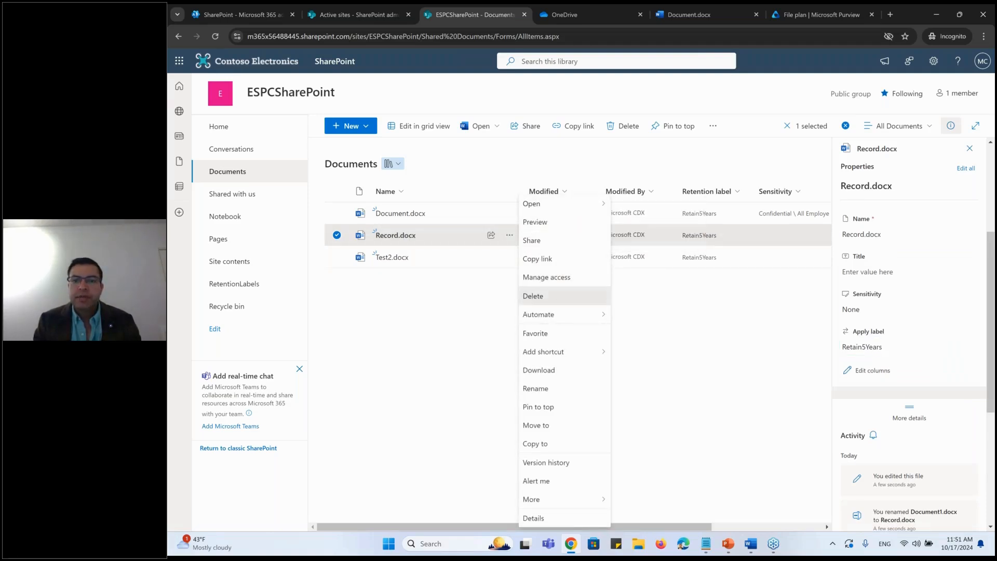
{"action": "left_click", "coordinate": [533, 296]}
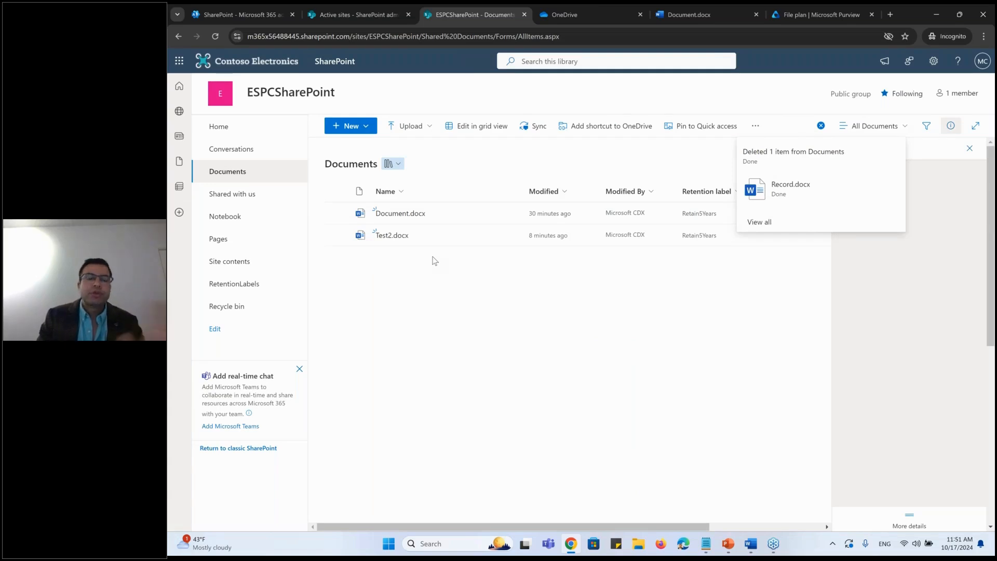
{"action": "mouse_move", "coordinate": [533, 342]}
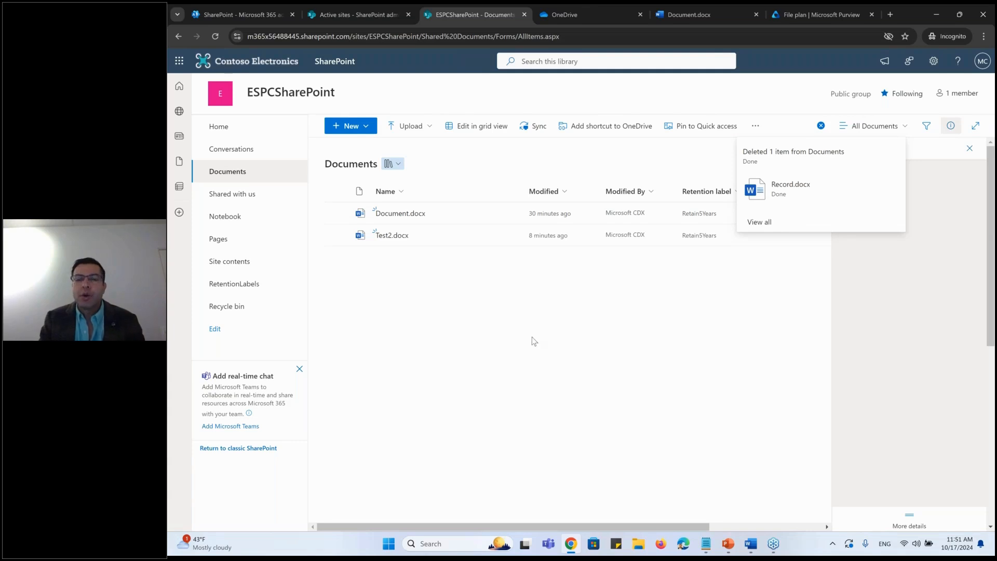
{"action": "mouse_move", "coordinate": [607, 429]}
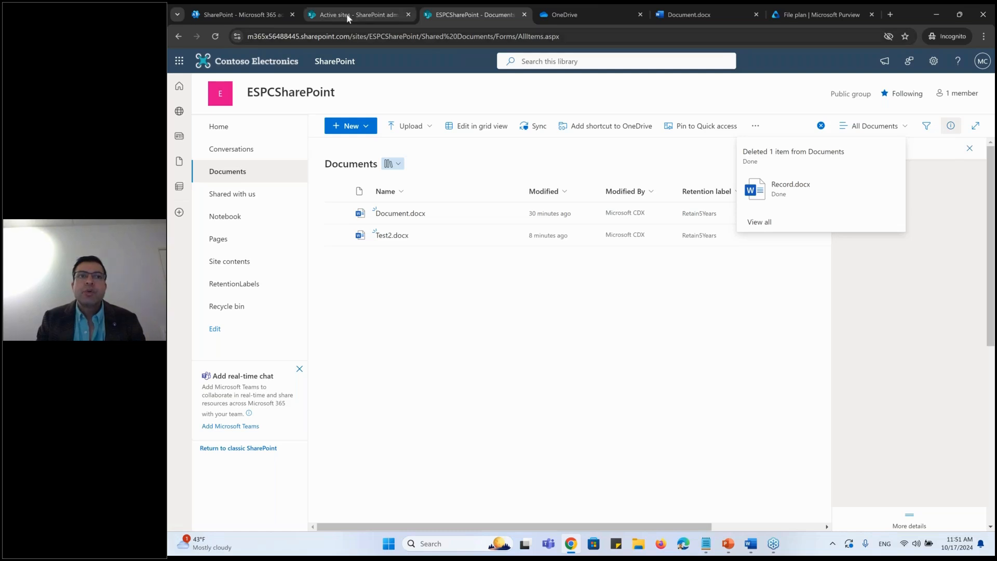
{"action": "mouse_move", "coordinate": [242, 13]}
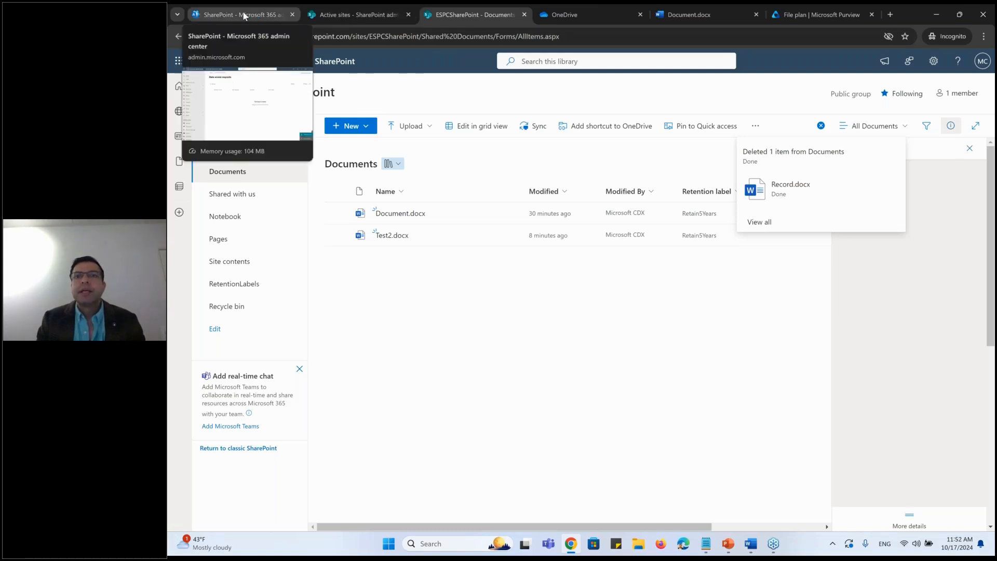
Step: Choose 'Mark items as a regulatory record', raising the immutability warning, and return to the library
{"action": "left_click", "coordinate": [822, 14]}
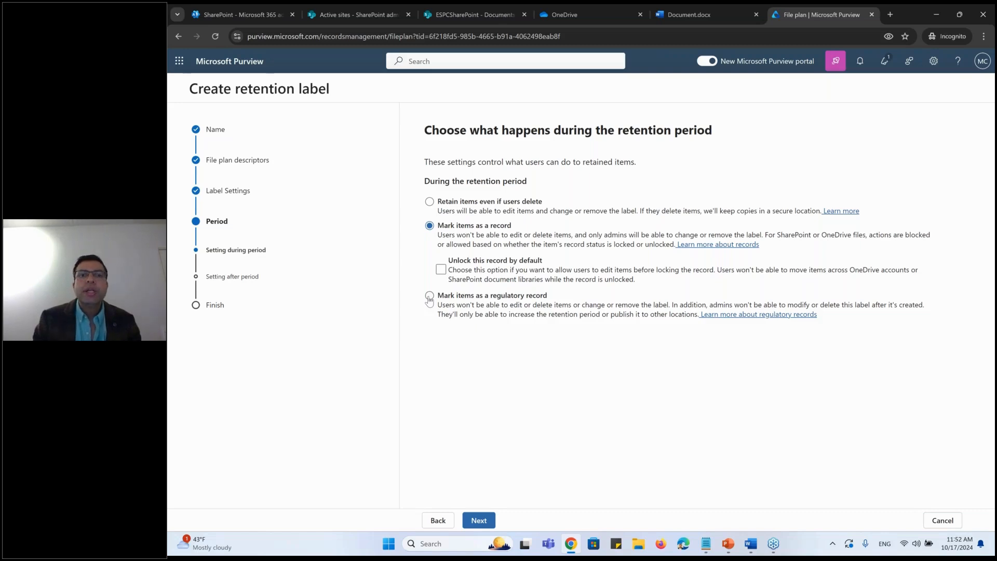
{"action": "left_click", "coordinate": [430, 297]}
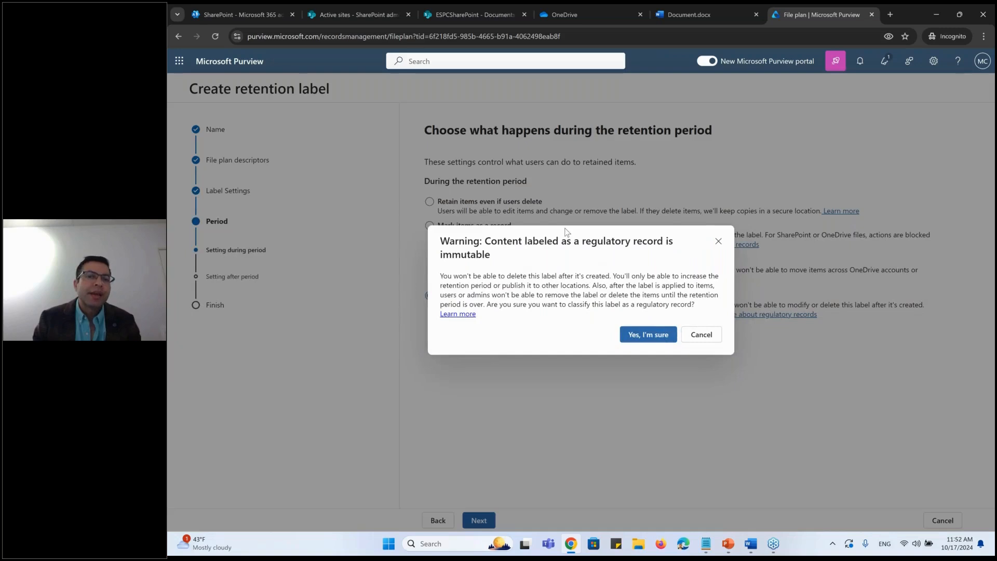
{"action": "mouse_move", "coordinate": [611, 318]}
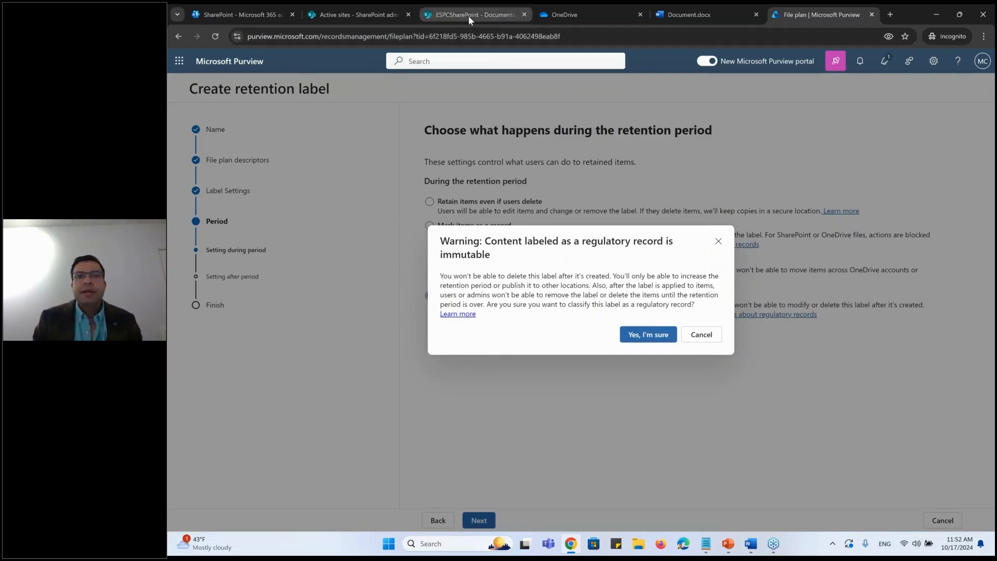
{"action": "left_click", "coordinate": [474, 13]}
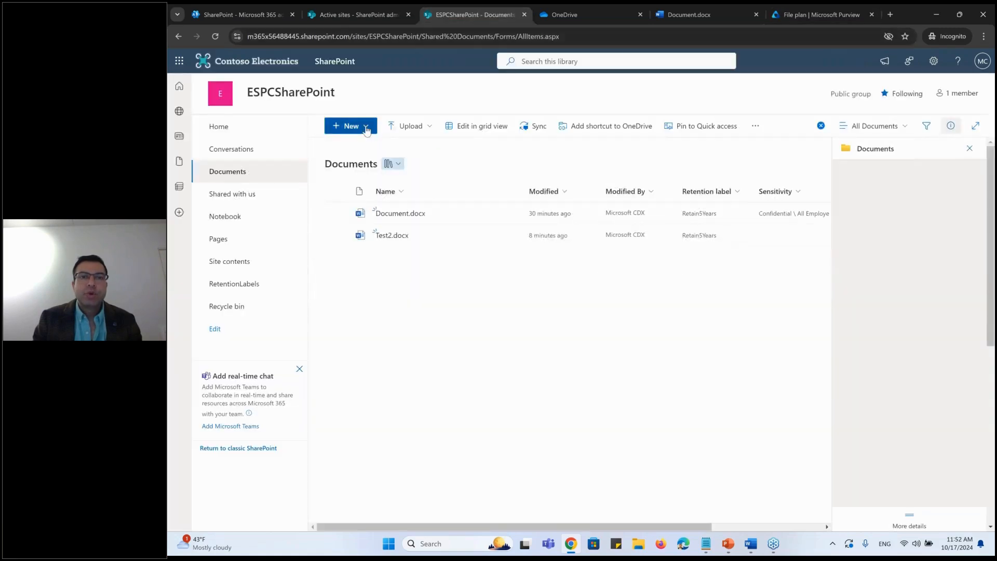
Step: Create a new Word document containing 'Regulatory', named Regulatory, and close it
{"action": "left_click", "coordinate": [890, 14]}
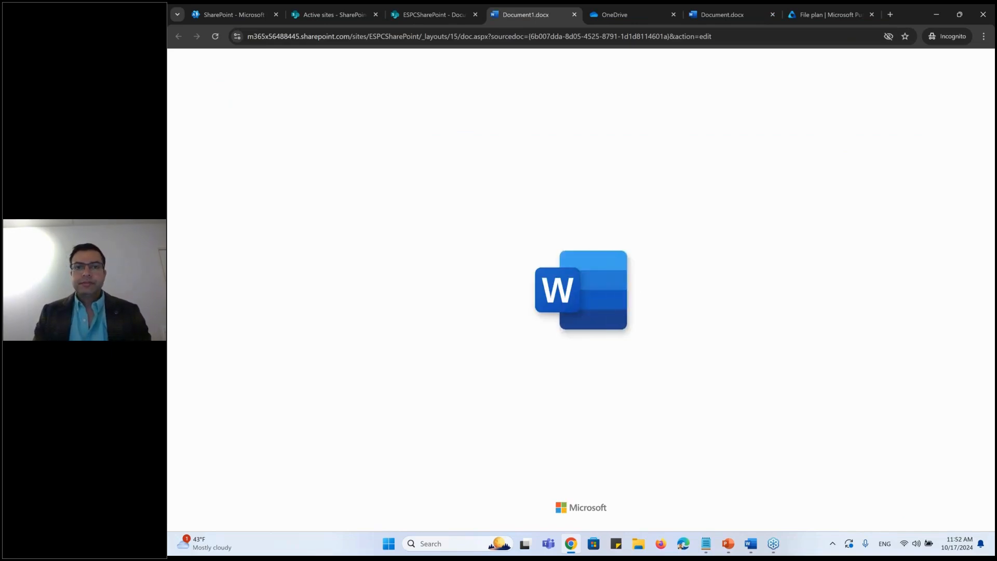
{"action": "mouse_move", "coordinate": [578, 229]}
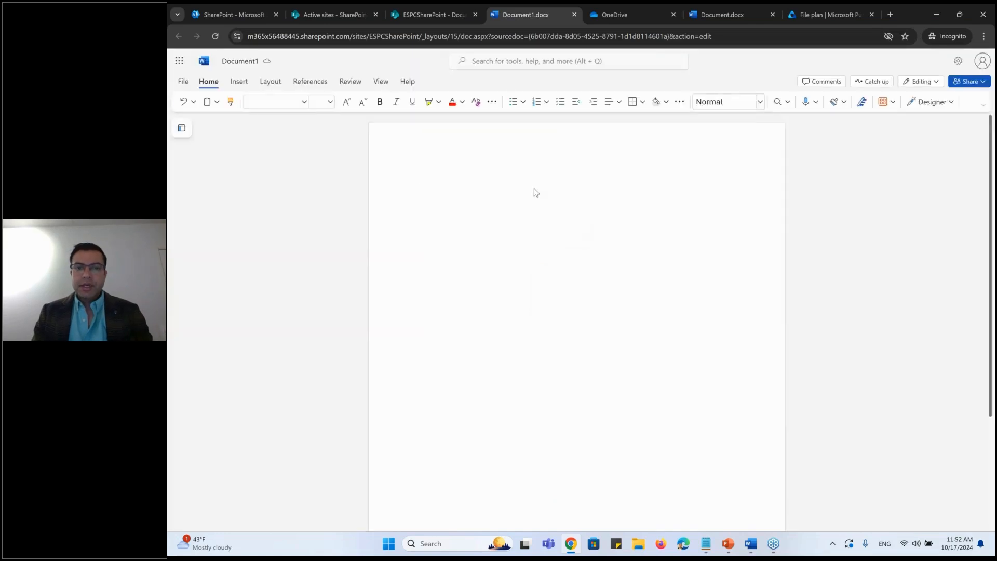
{"action": "type", "text": "Regu"}
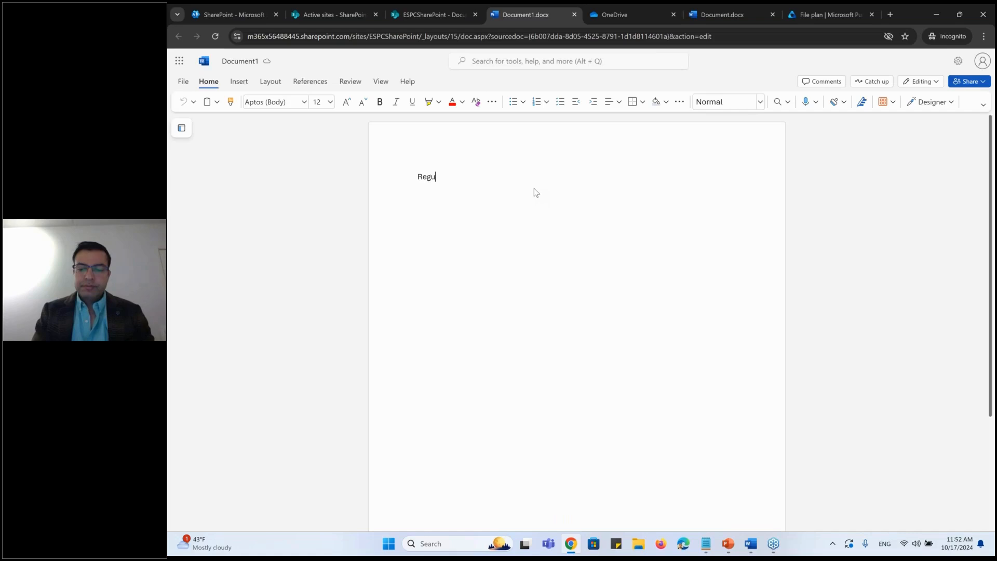
{"action": "type", "text": "latory"}
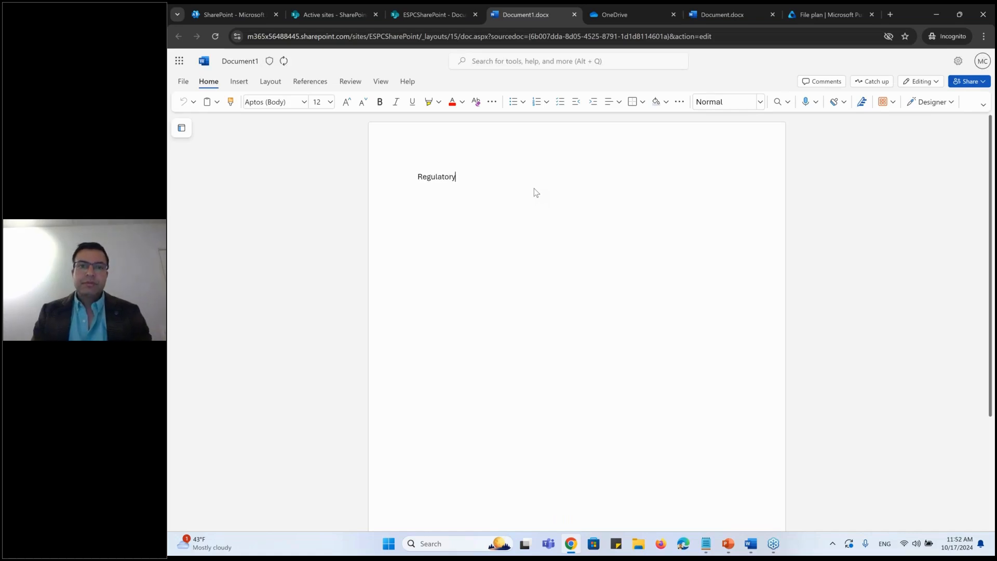
{"action": "left_click", "coordinate": [240, 60]}
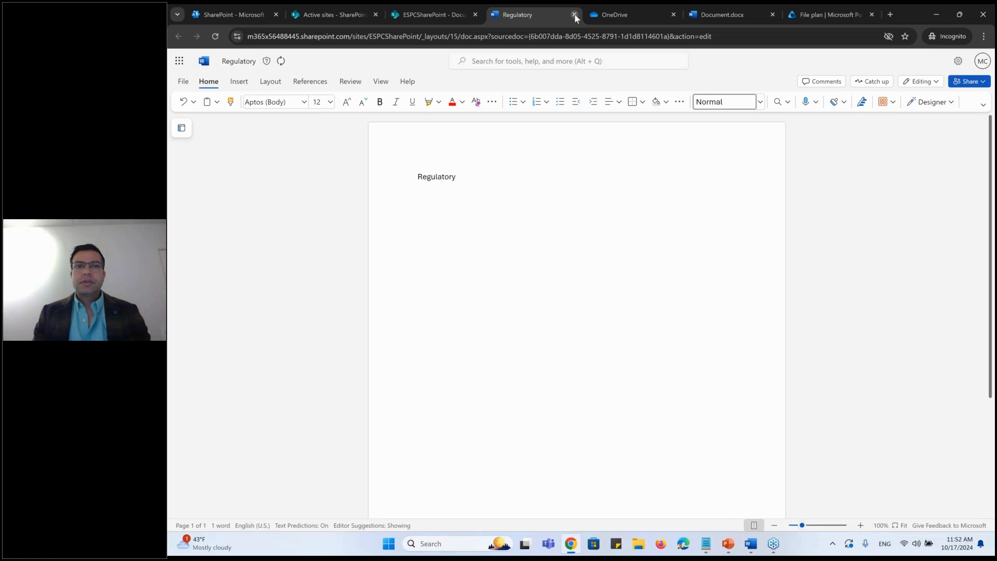
{"action": "left_click", "coordinate": [574, 15]}
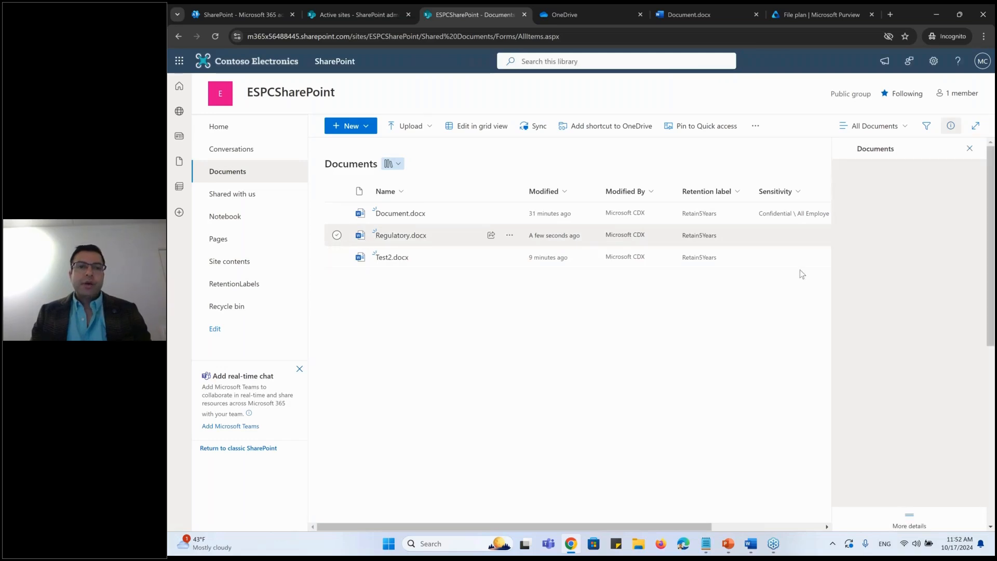
Step: Apply RegulatoryLabel to Regulatory.docx from its details pane and confirm
{"action": "left_click", "coordinate": [337, 235]}
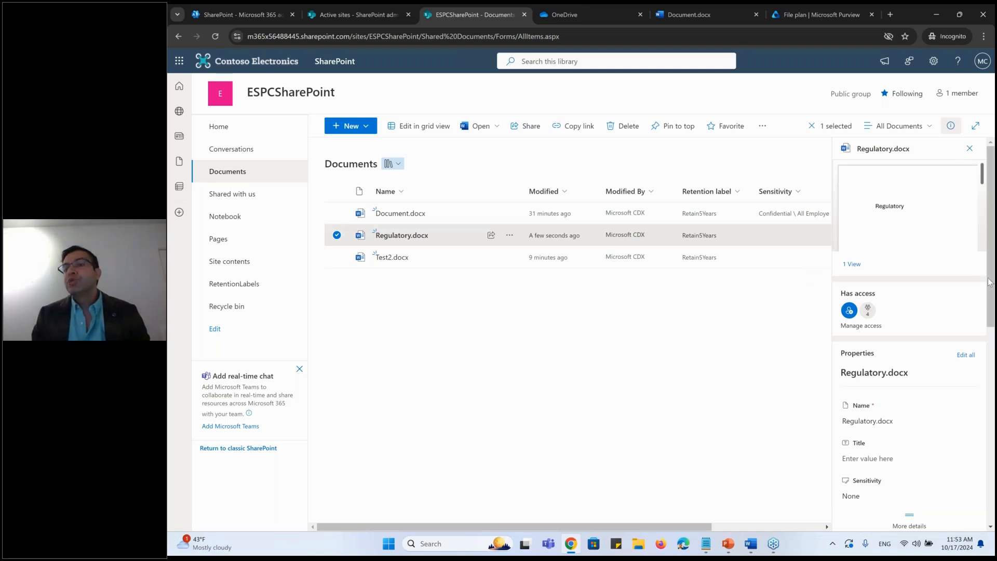
{"action": "scroll", "scroll_direction": "down", "scroll_amount": 3}
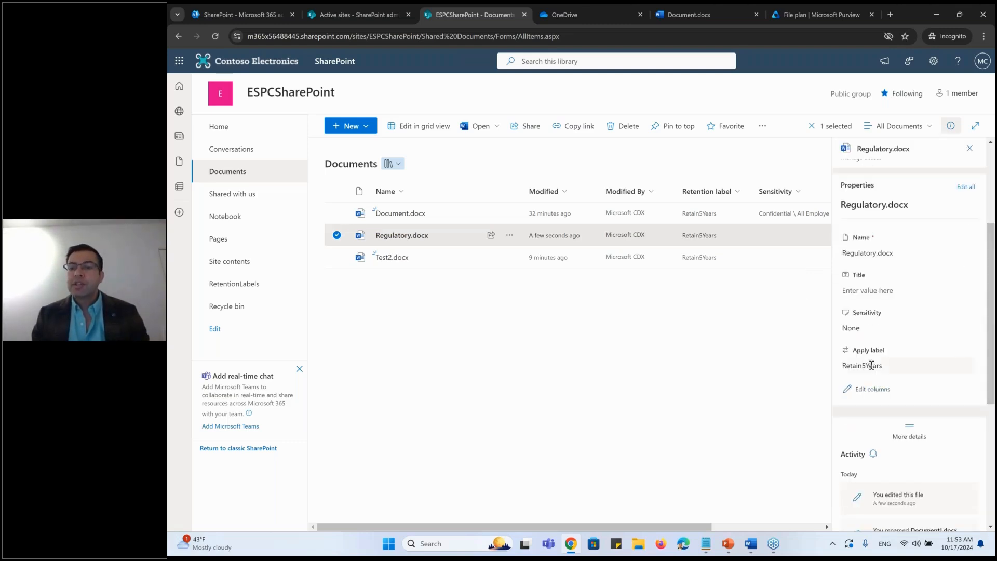
{"action": "left_click", "coordinate": [909, 365]}
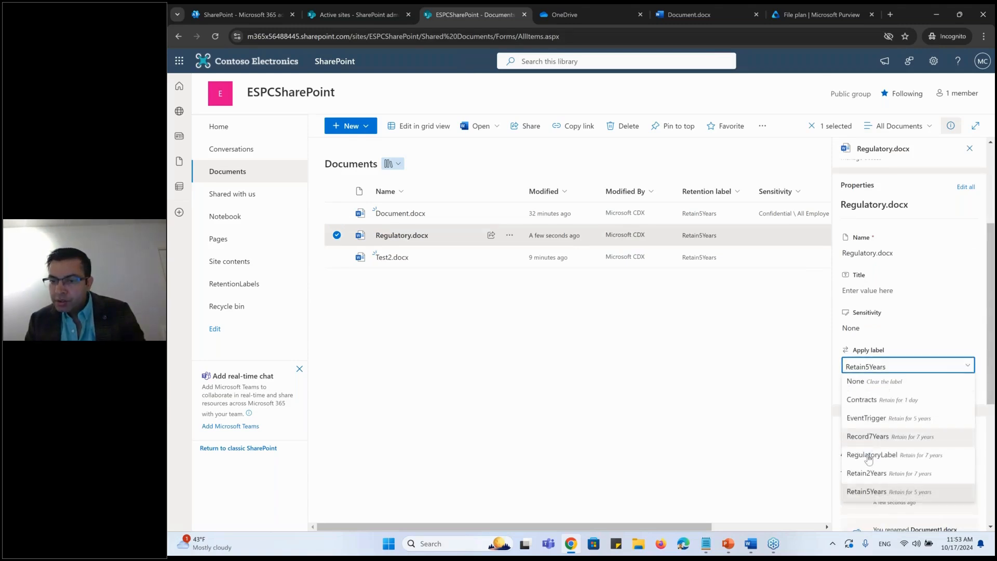
{"action": "left_click", "coordinate": [871, 454]}
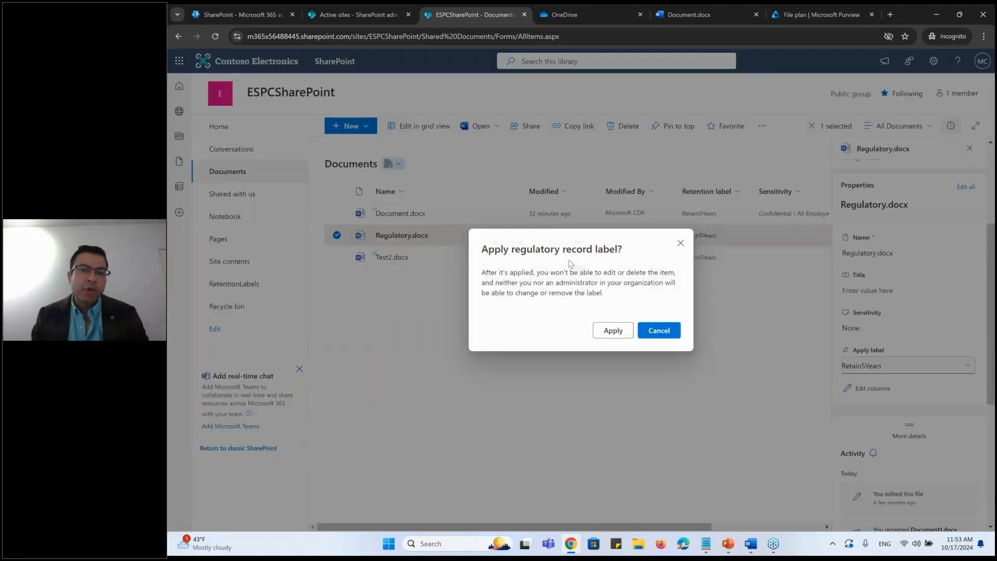
{"action": "mouse_move", "coordinate": [602, 283]}
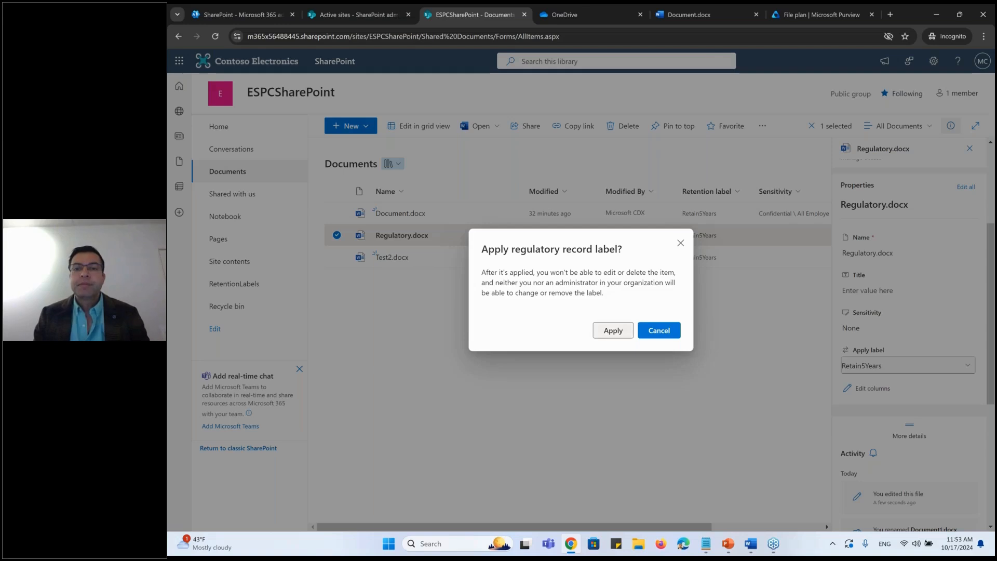
{"action": "left_click", "coordinate": [612, 330]}
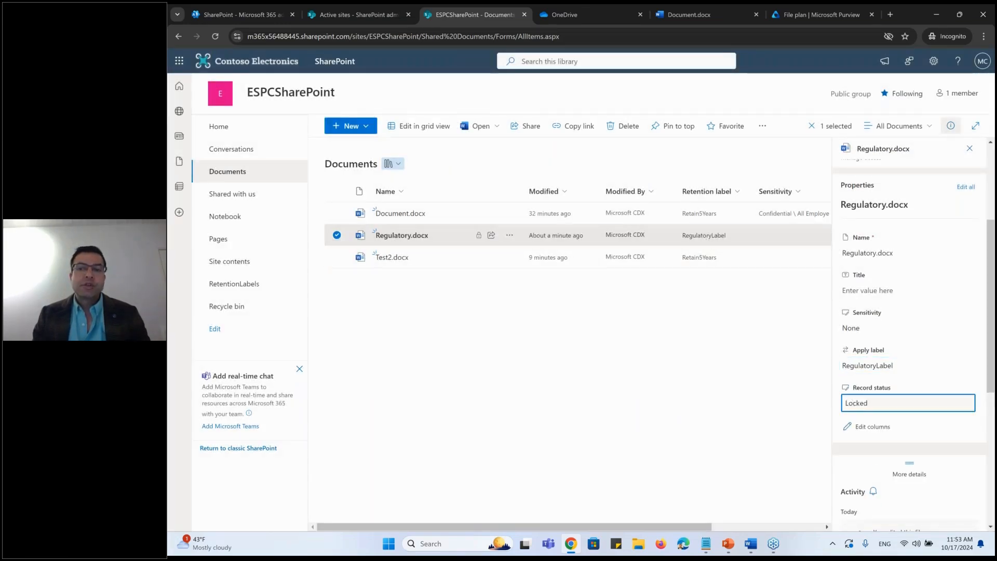
Step: Try editing the Locked record status and the applied label, which are now immutable
{"action": "triple_click", "coordinate": [909, 403]}
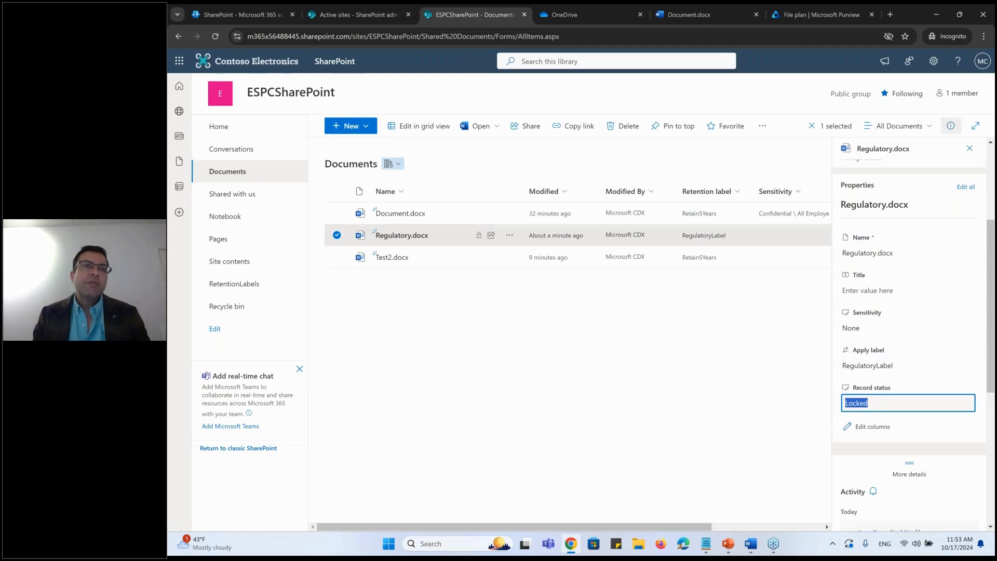
{"action": "left_click", "coordinate": [908, 365]}
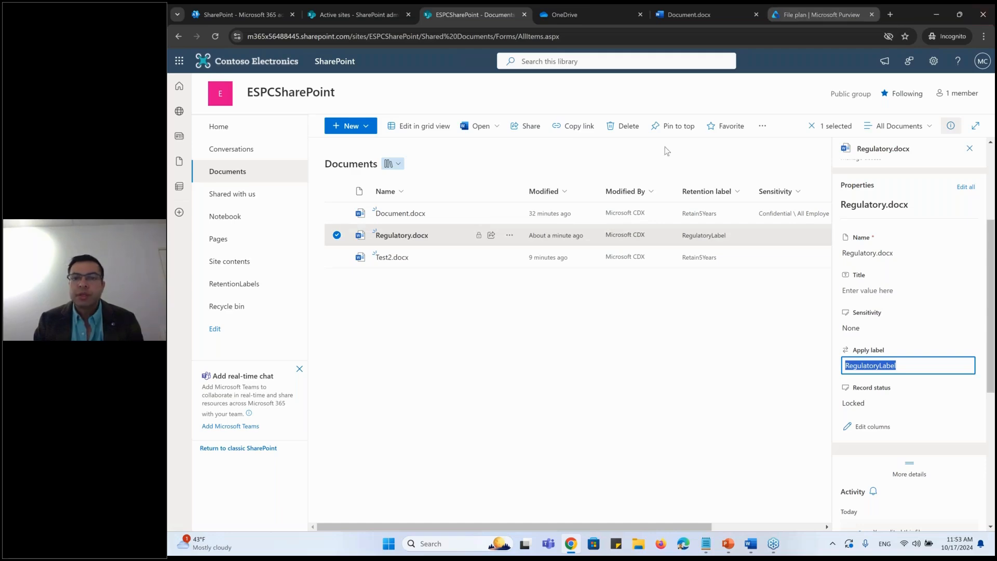
Step: Cancel the warning, mark items as records, start a disposition review after retention, and go back
{"action": "left_click", "coordinate": [821, 13]}
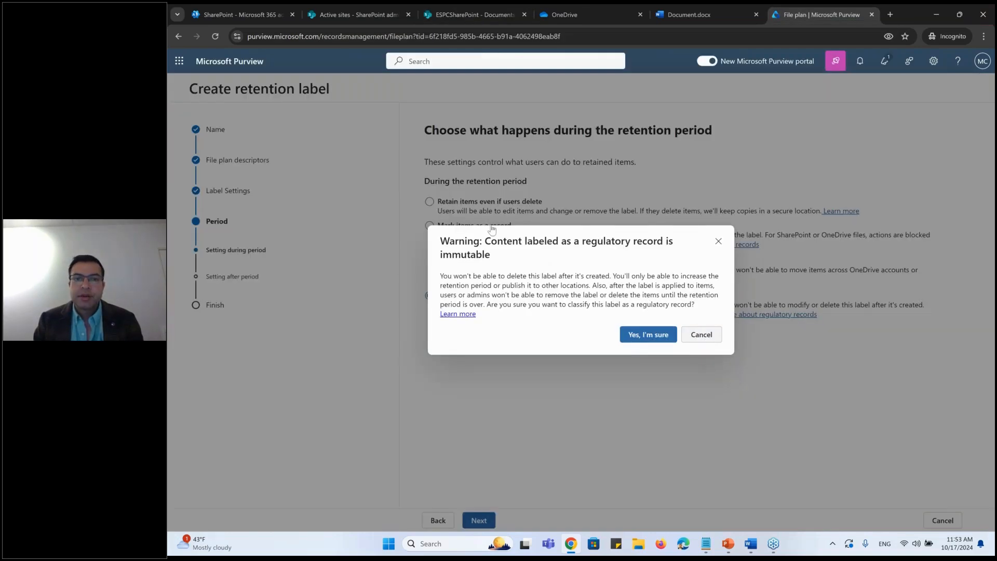
{"action": "left_click", "coordinate": [702, 333]}
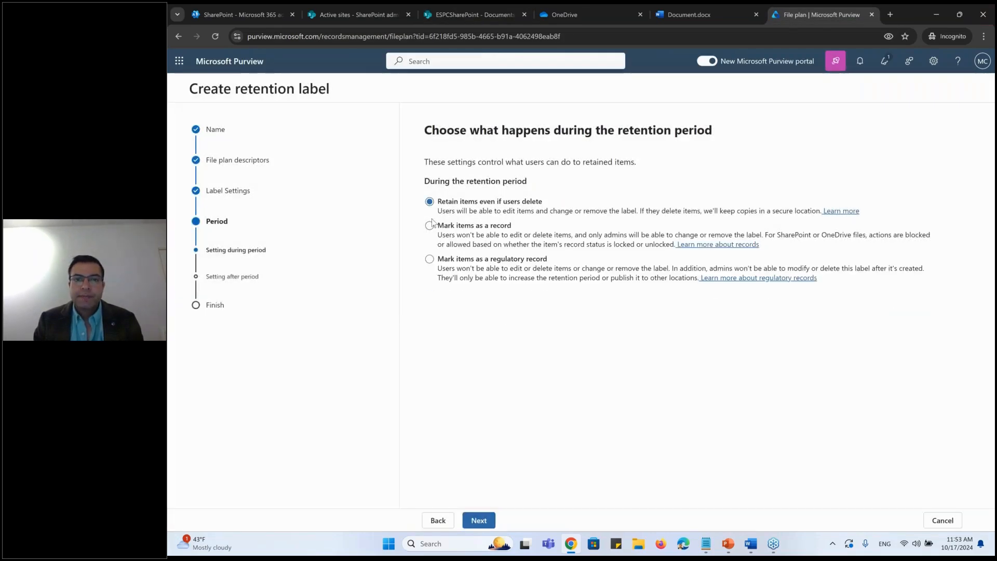
{"action": "left_click", "coordinate": [430, 226]}
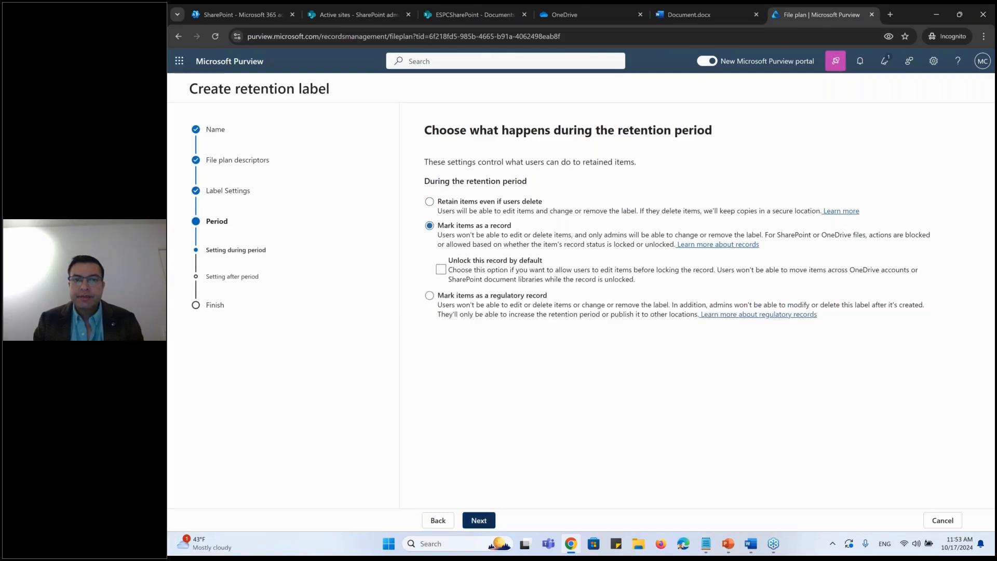
{"action": "left_click", "coordinate": [478, 520]}
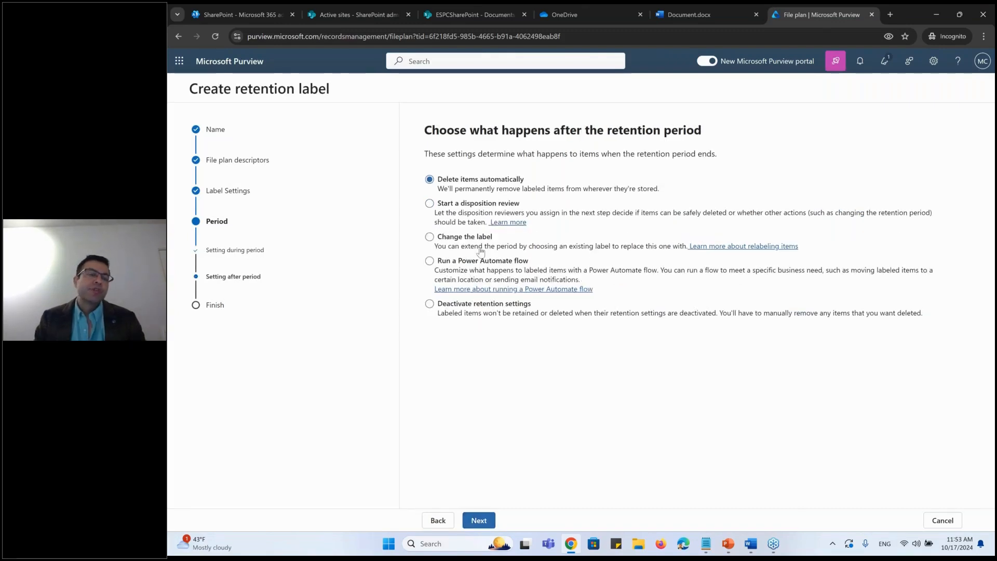
{"action": "left_click", "coordinate": [430, 203]}
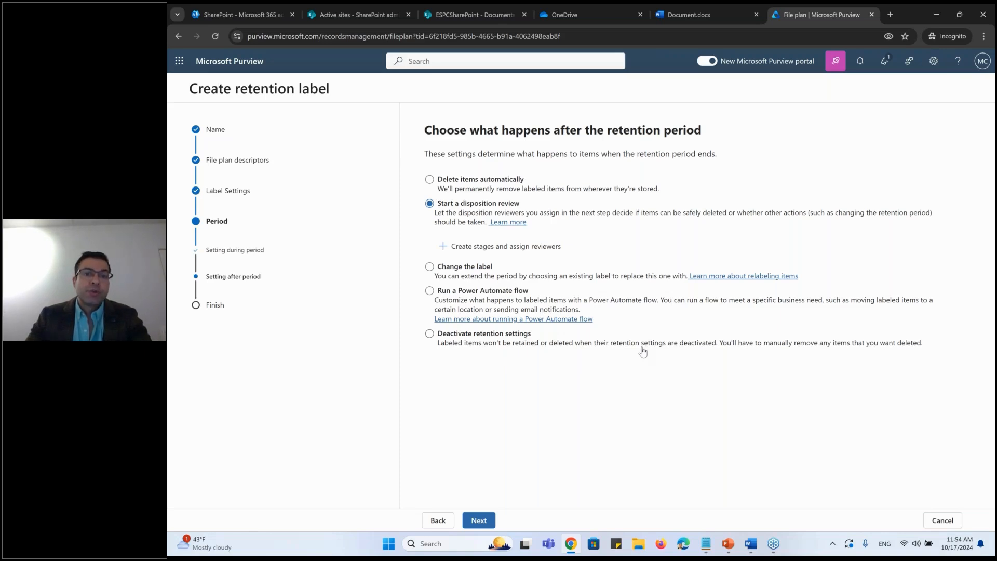
{"action": "mouse_move", "coordinate": [847, 461]}
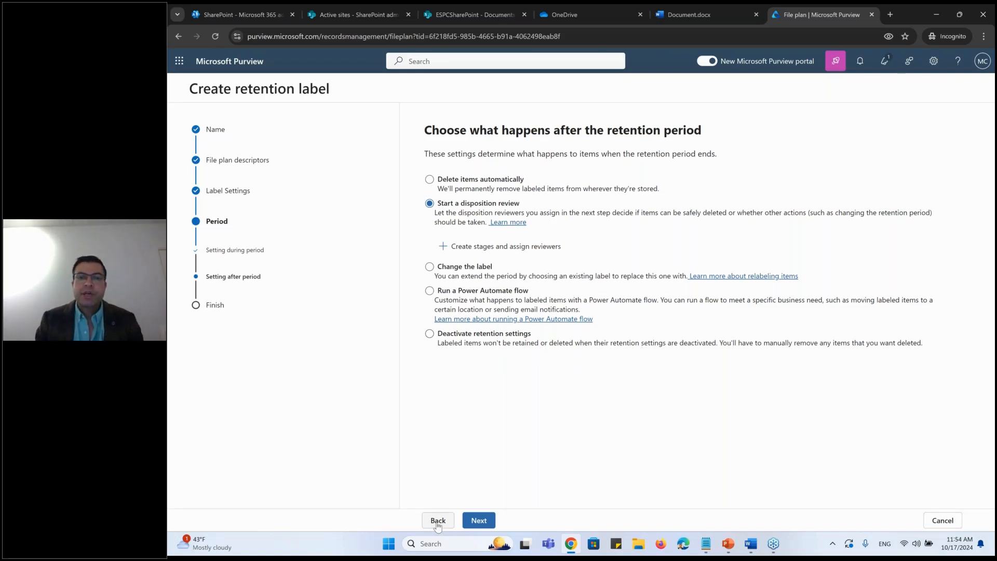
{"action": "left_click", "coordinate": [437, 520]}
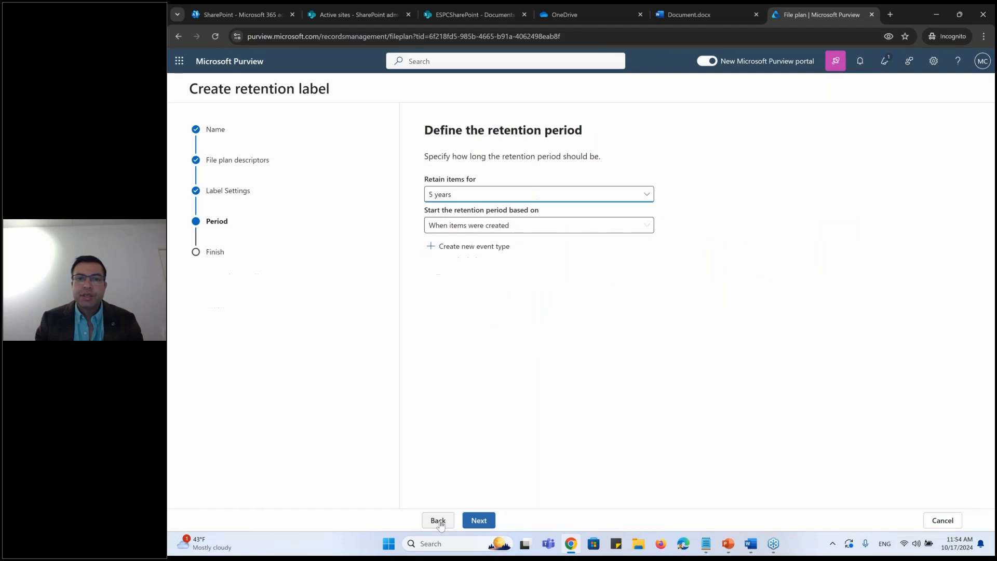
Step: Start the retention period at expiration or termination of contracts and agreements
{"action": "left_click", "coordinate": [538, 225]}
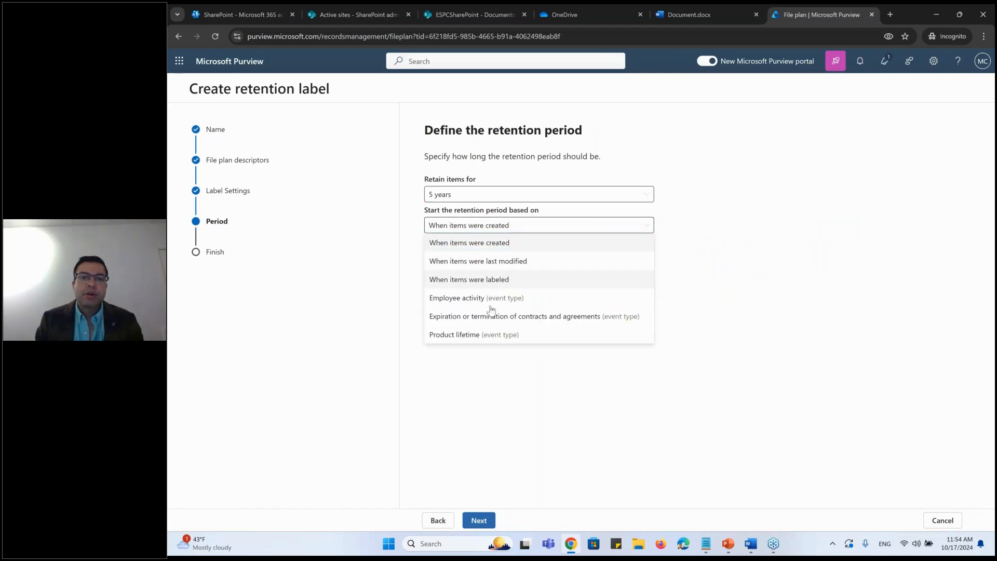
{"action": "left_click", "coordinate": [534, 316]}
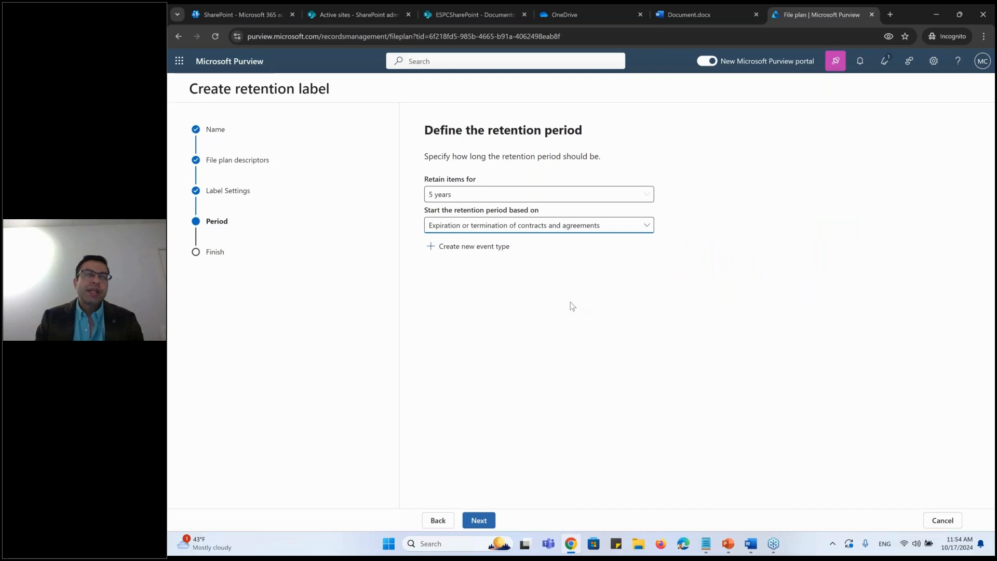